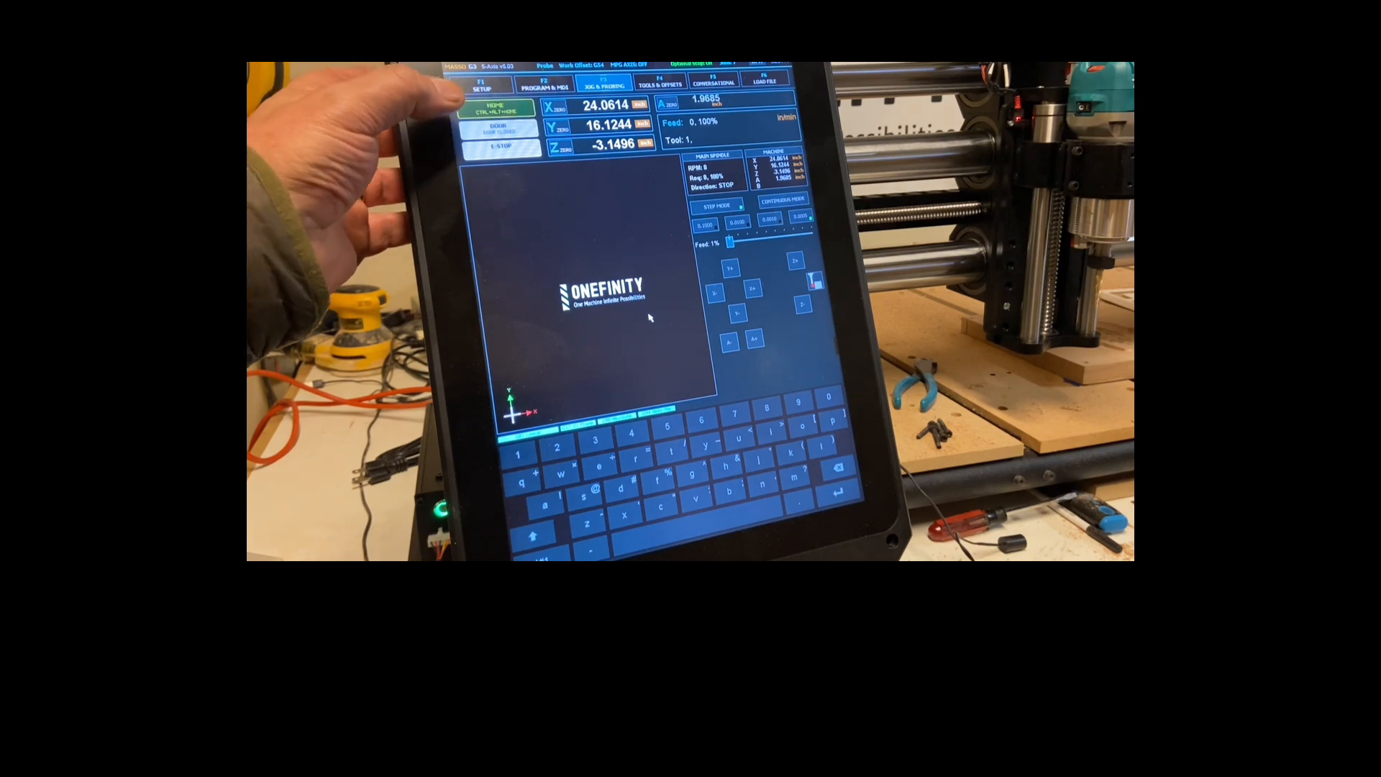
- Show the F1 Setup screen listing the machine's inputs and outputs
{"action": "left_click", "coordinate": [499, 106]}
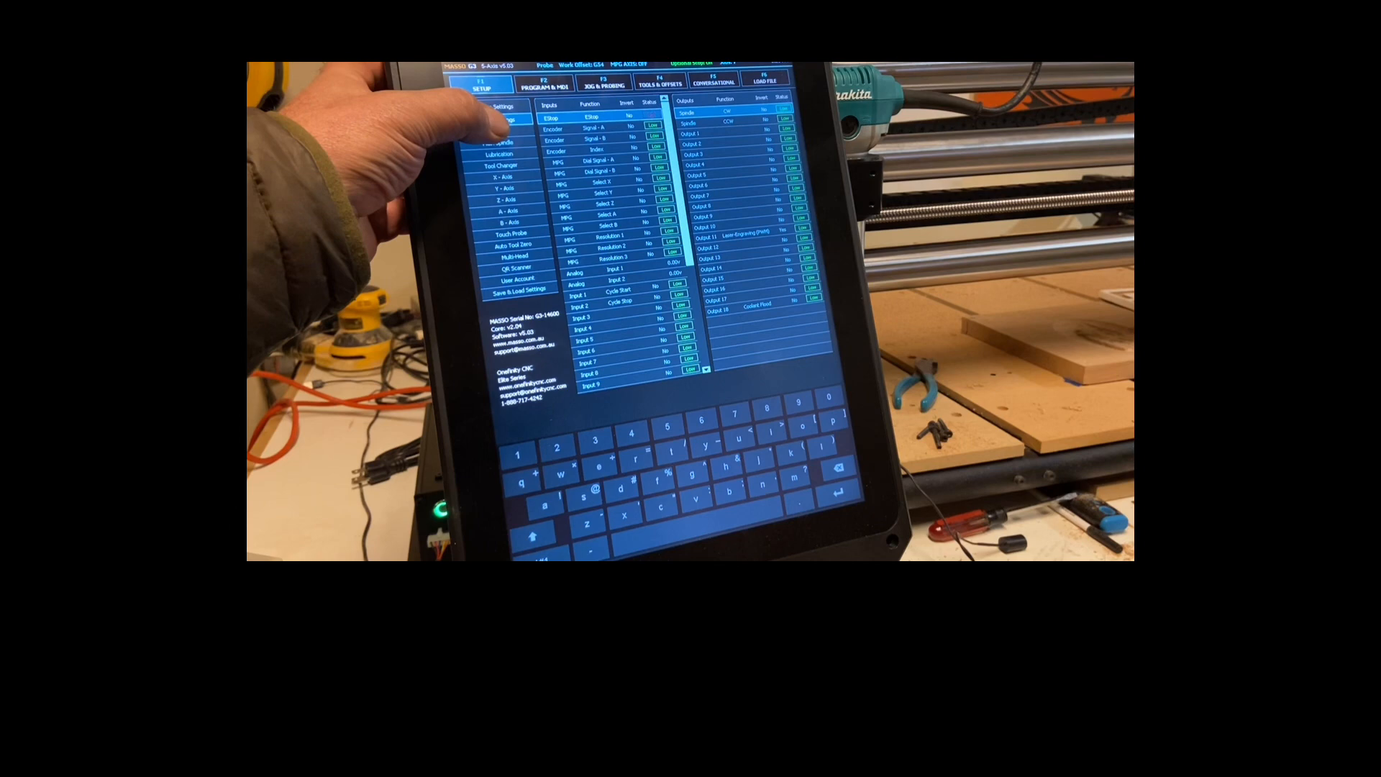
{"action": "left_click", "coordinate": [496, 120]}
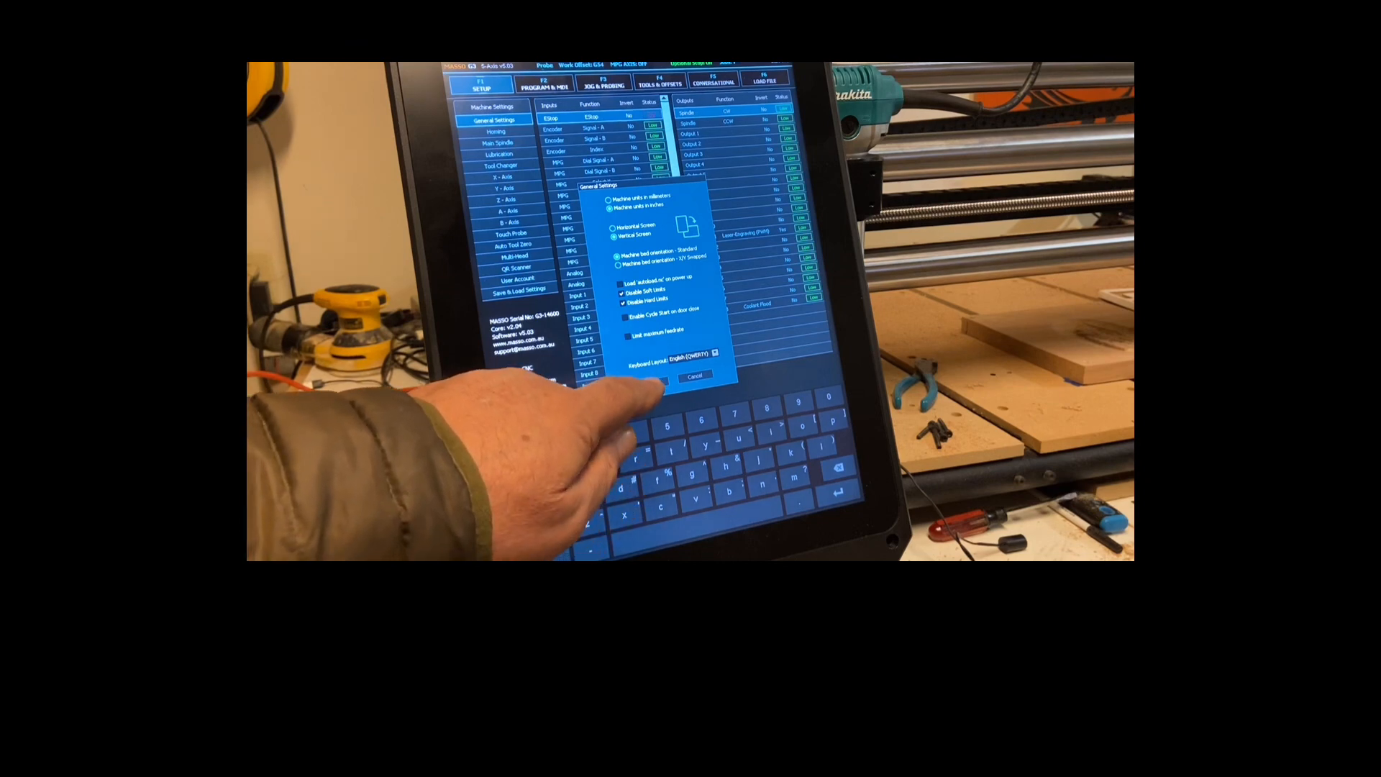
{"action": "left_click", "coordinate": [695, 375]}
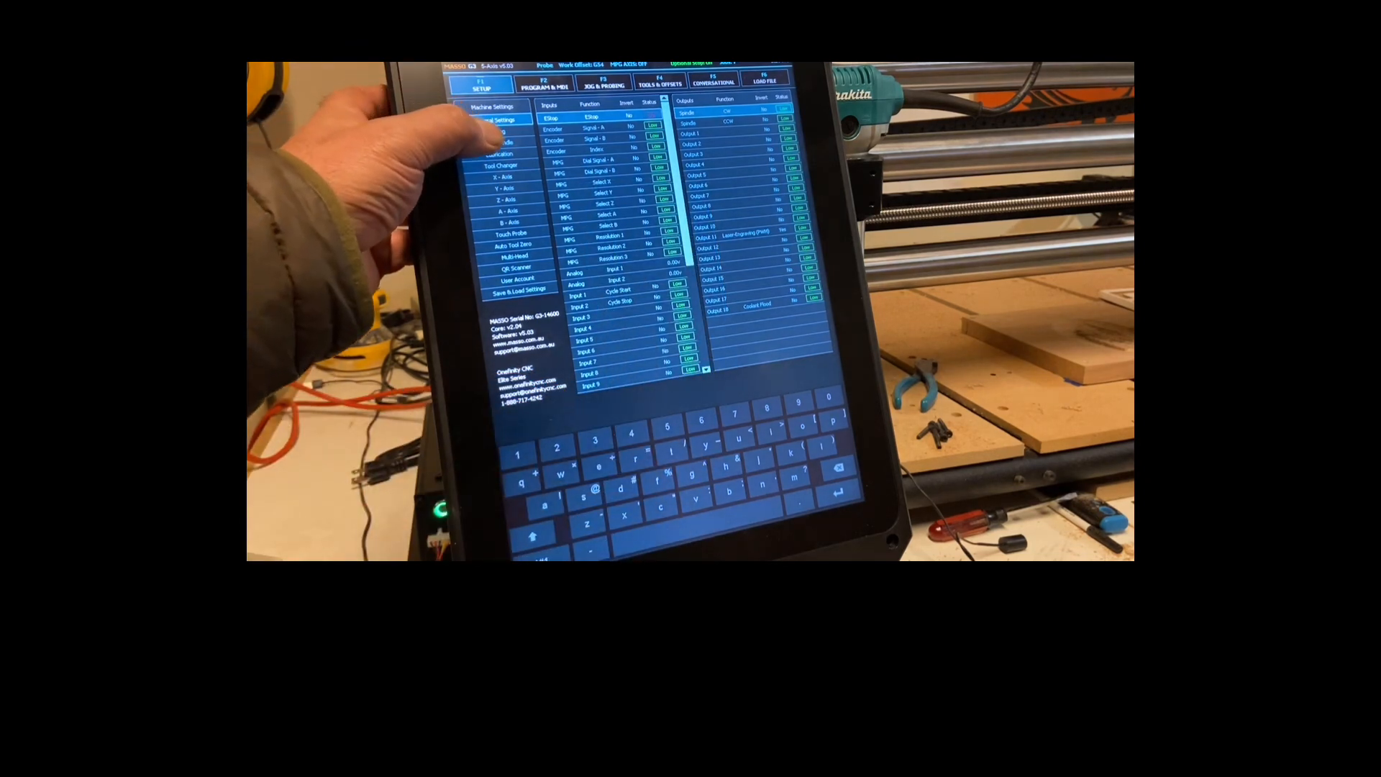
- Set the Homing Feedrate to 100 in the Homing dialog and save it
{"action": "left_click", "coordinate": [496, 131]}
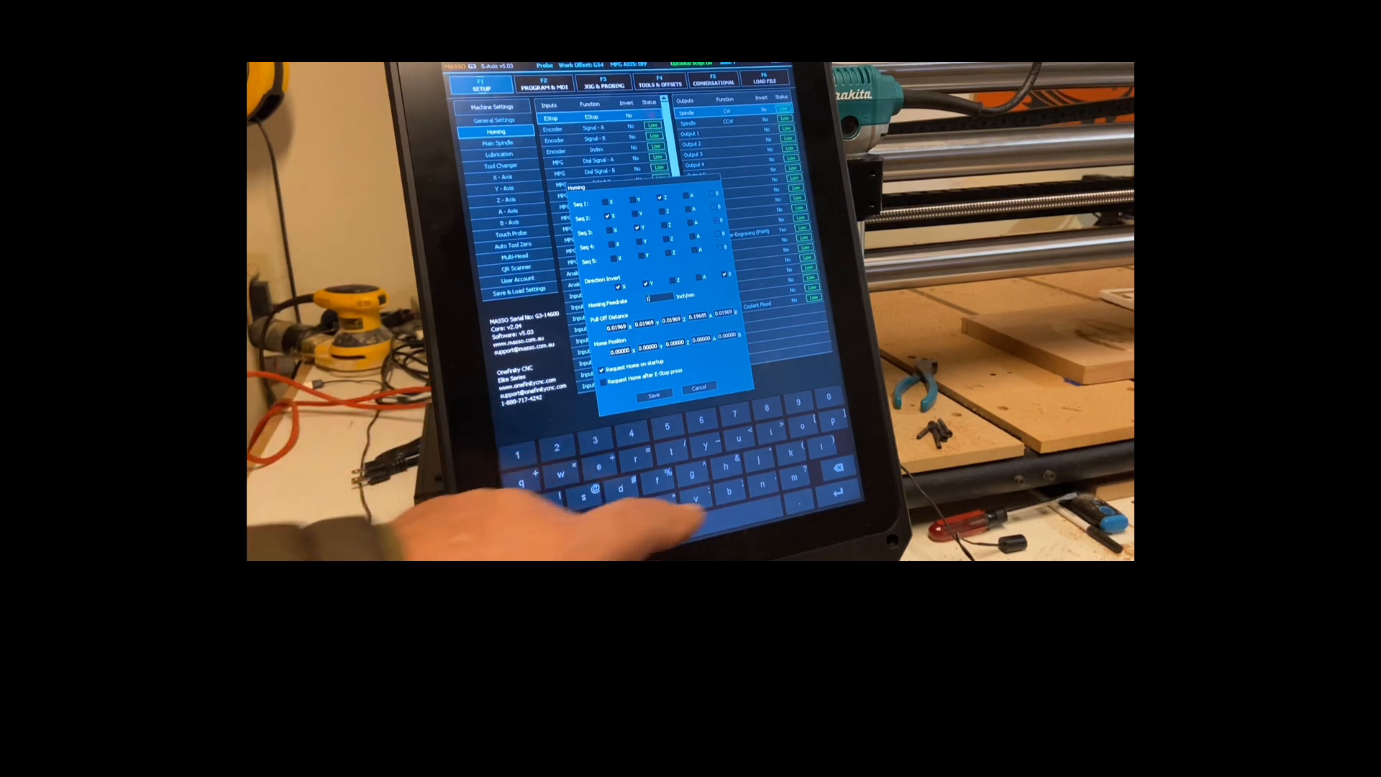
{"action": "type", "text": "100"}
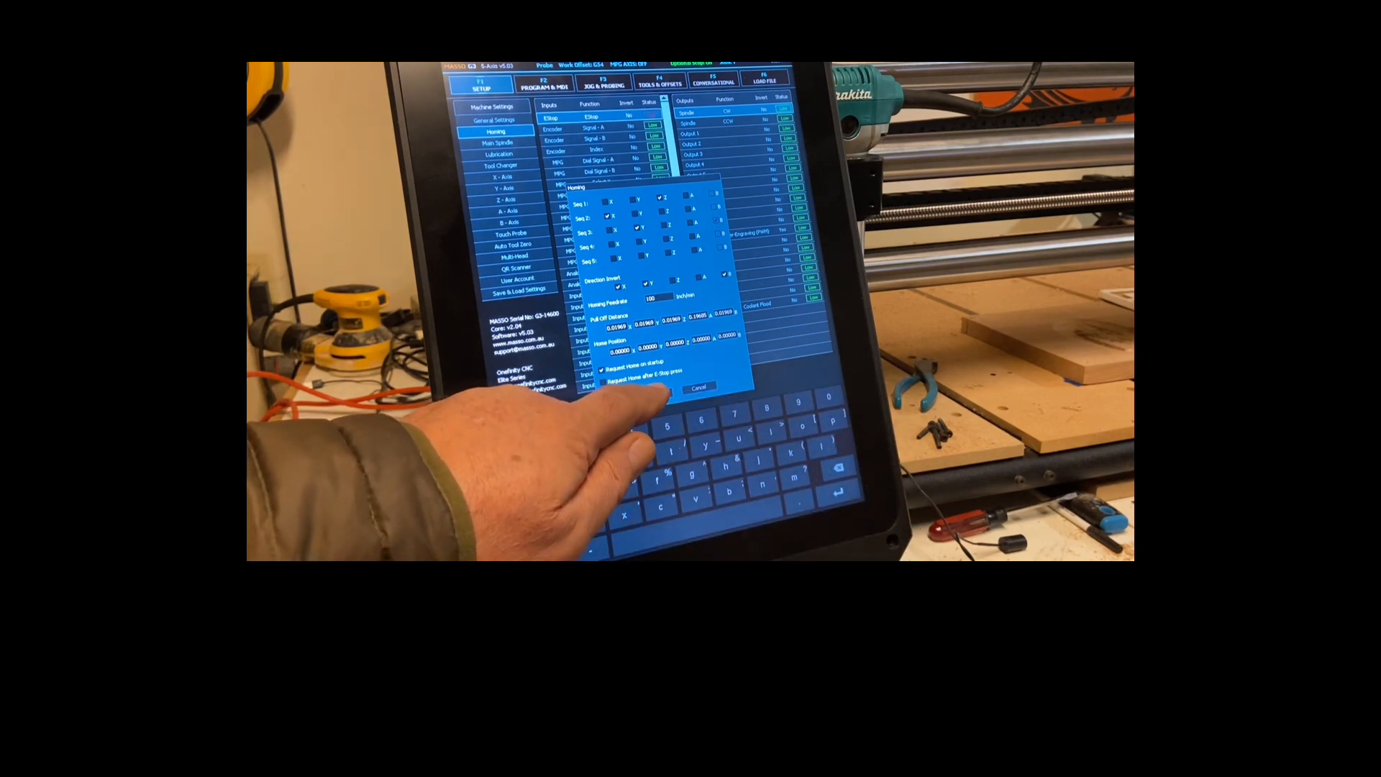
{"action": "left_click", "coordinate": [699, 387]}
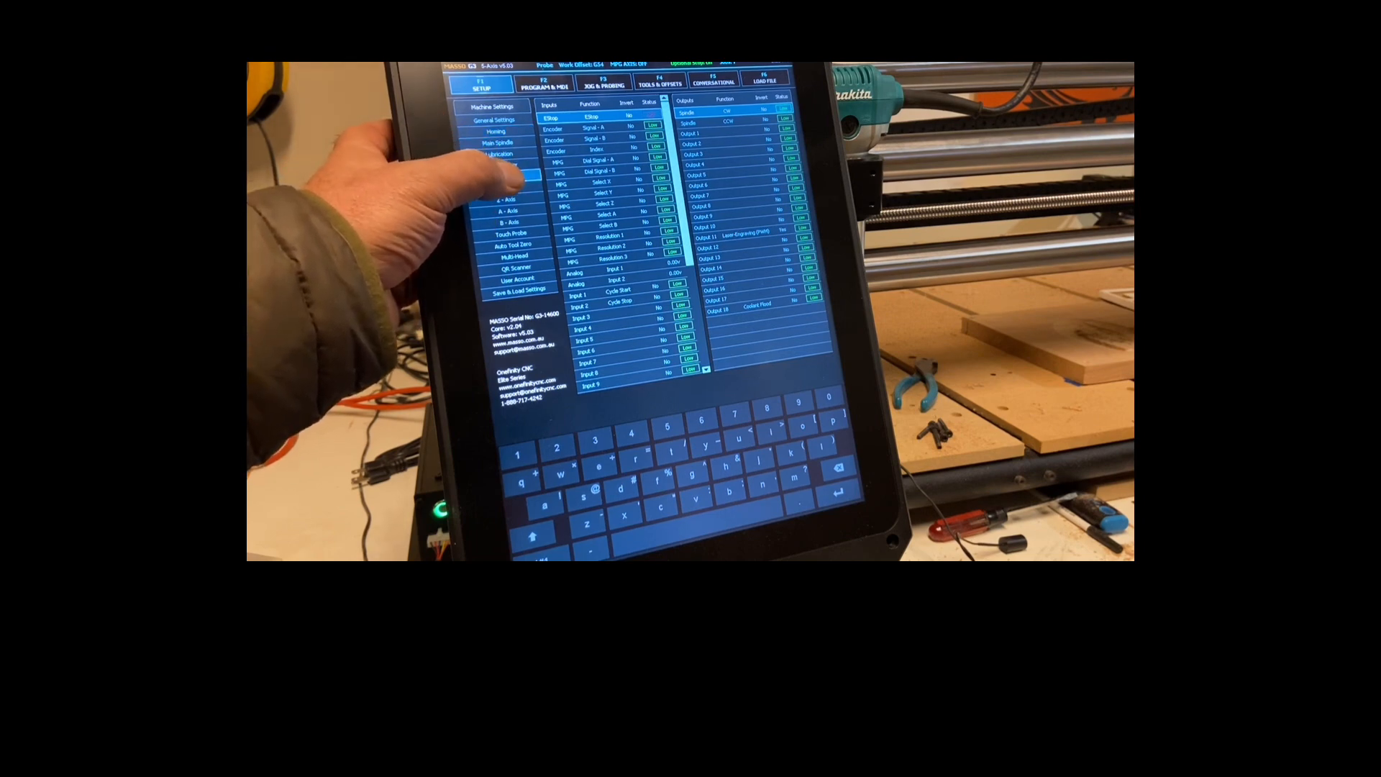
{"action": "left_click", "coordinate": [509, 175]}
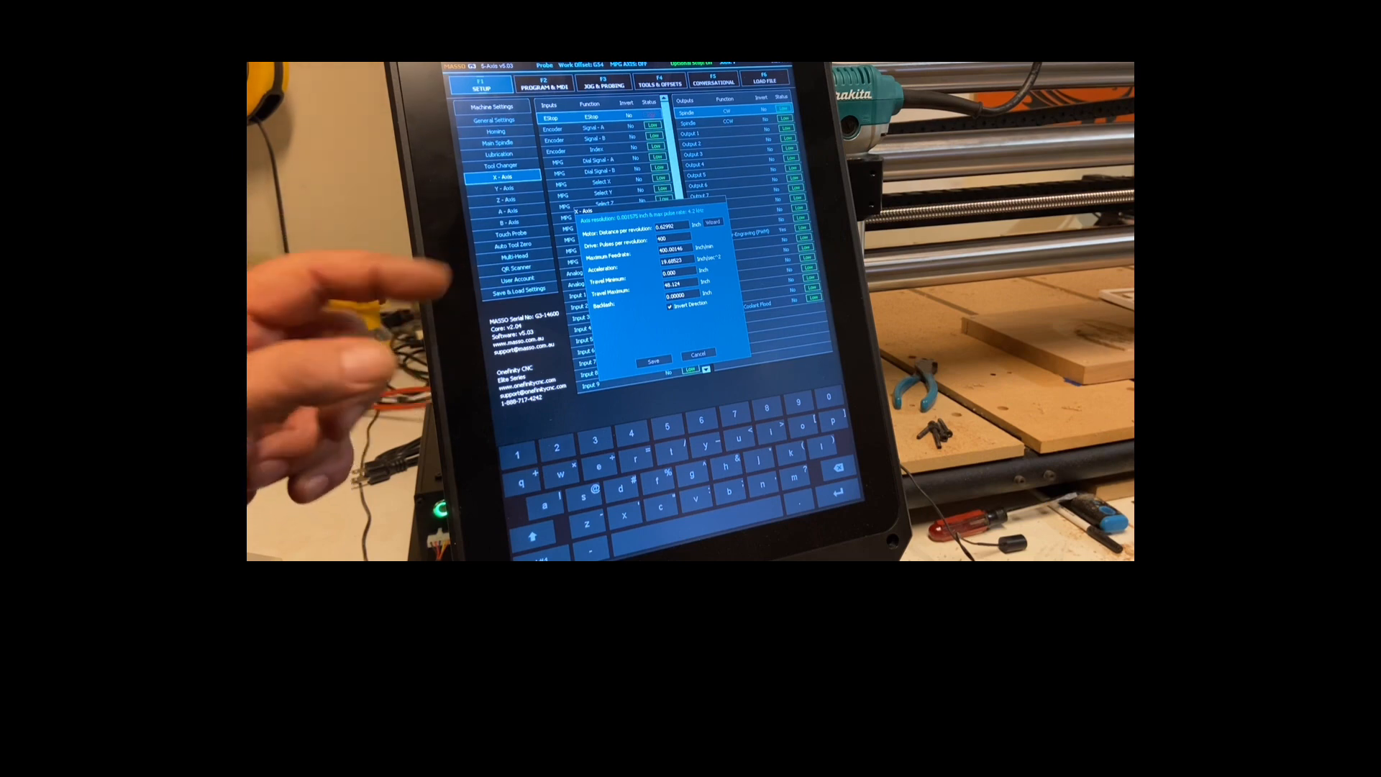
{"action": "mouse_move", "coordinate": [335, 353]}
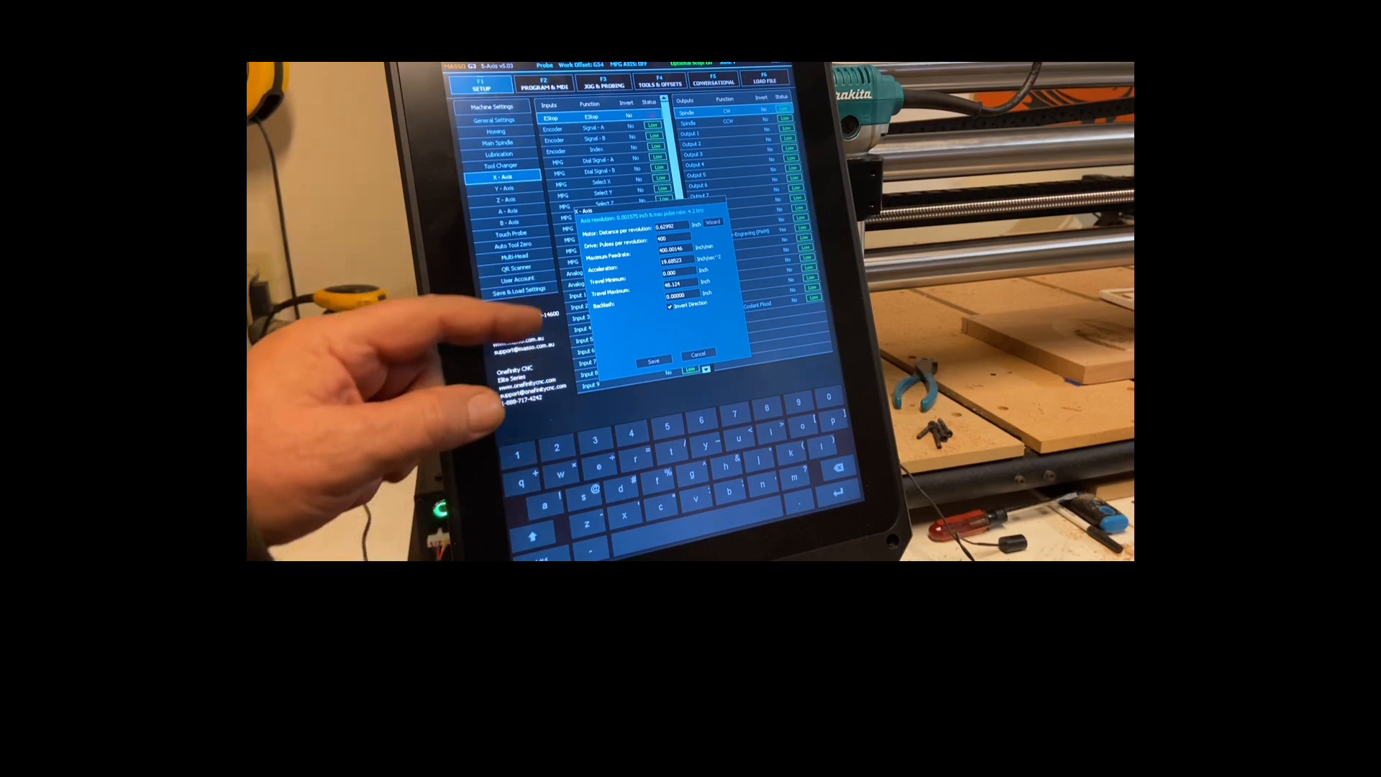
{"action": "mouse_move", "coordinate": [396, 397]}
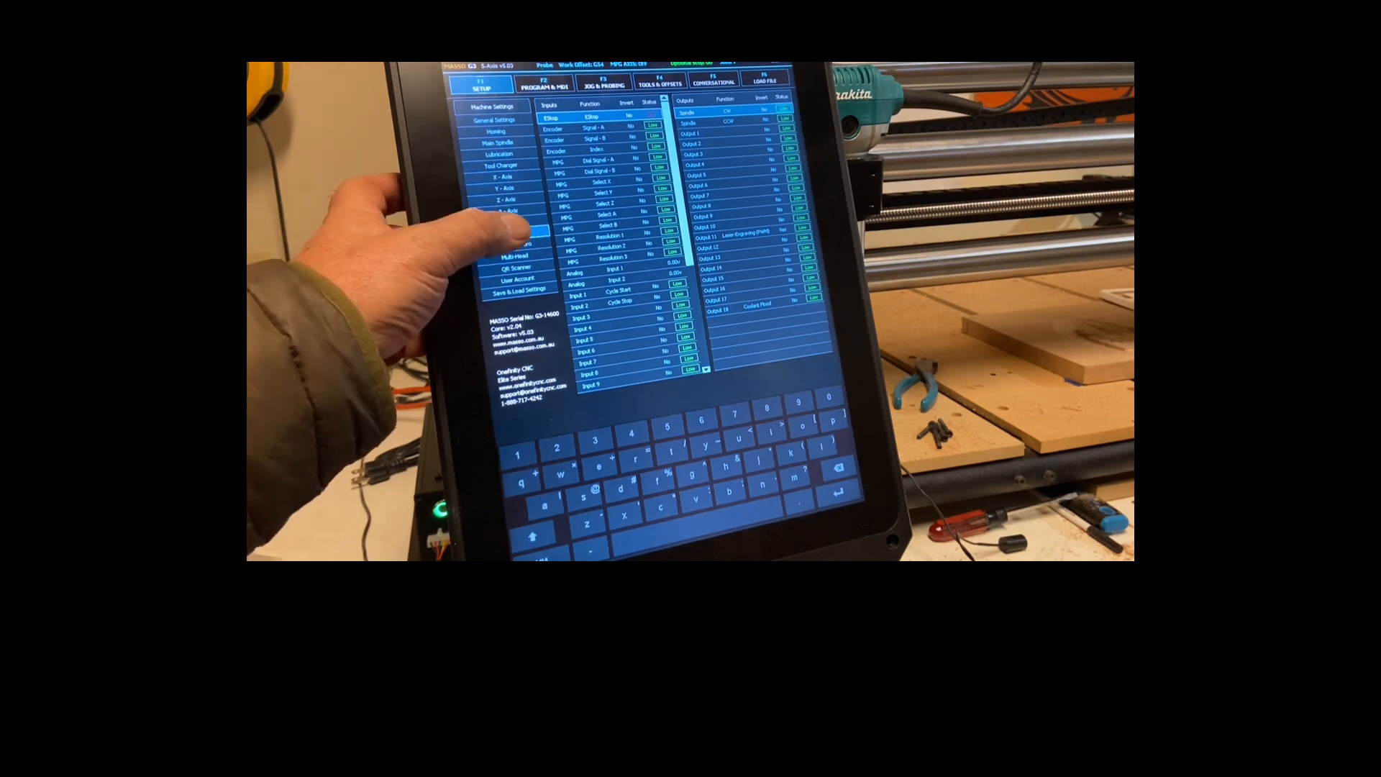
{"action": "left_click", "coordinate": [513, 233]}
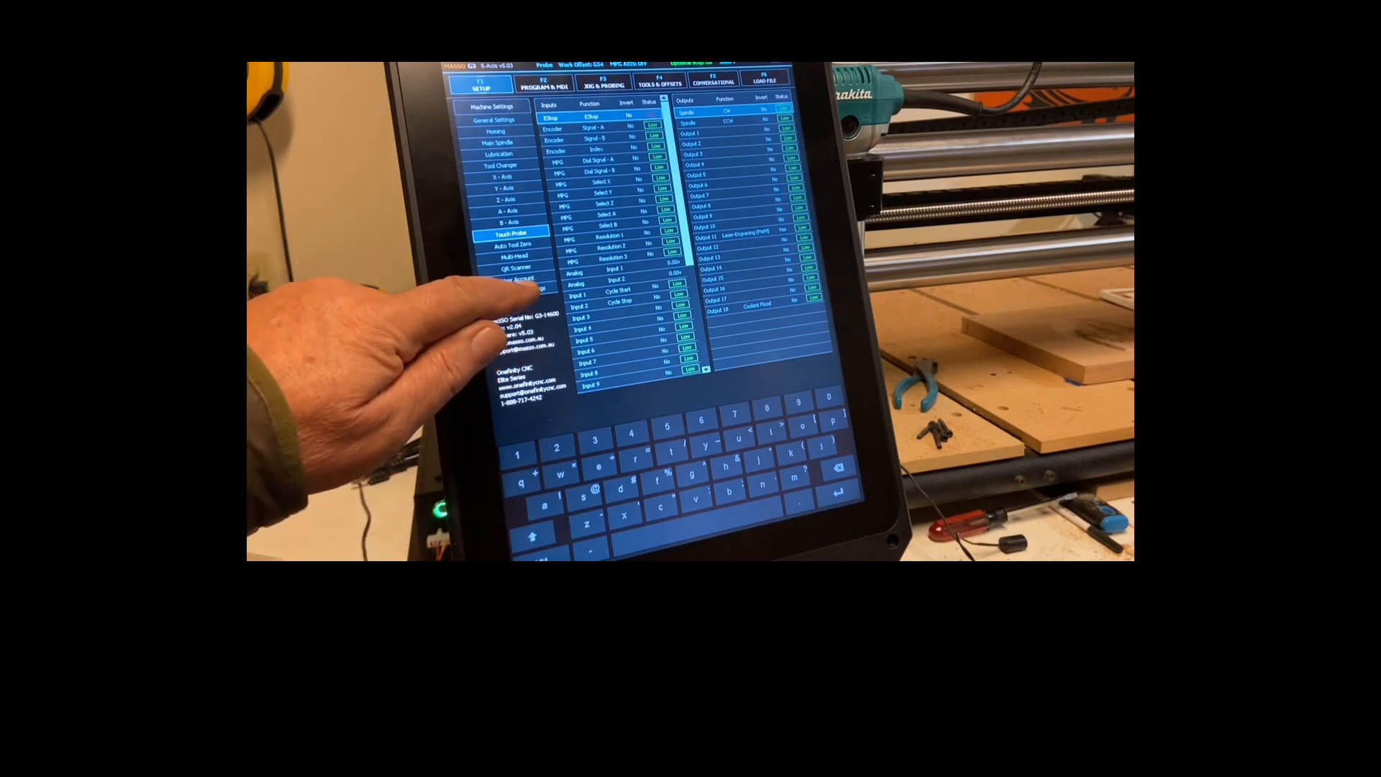
- Save the calibration settings to a file and leave the Save & Load dialog
{"action": "left_click", "coordinate": [519, 289]}
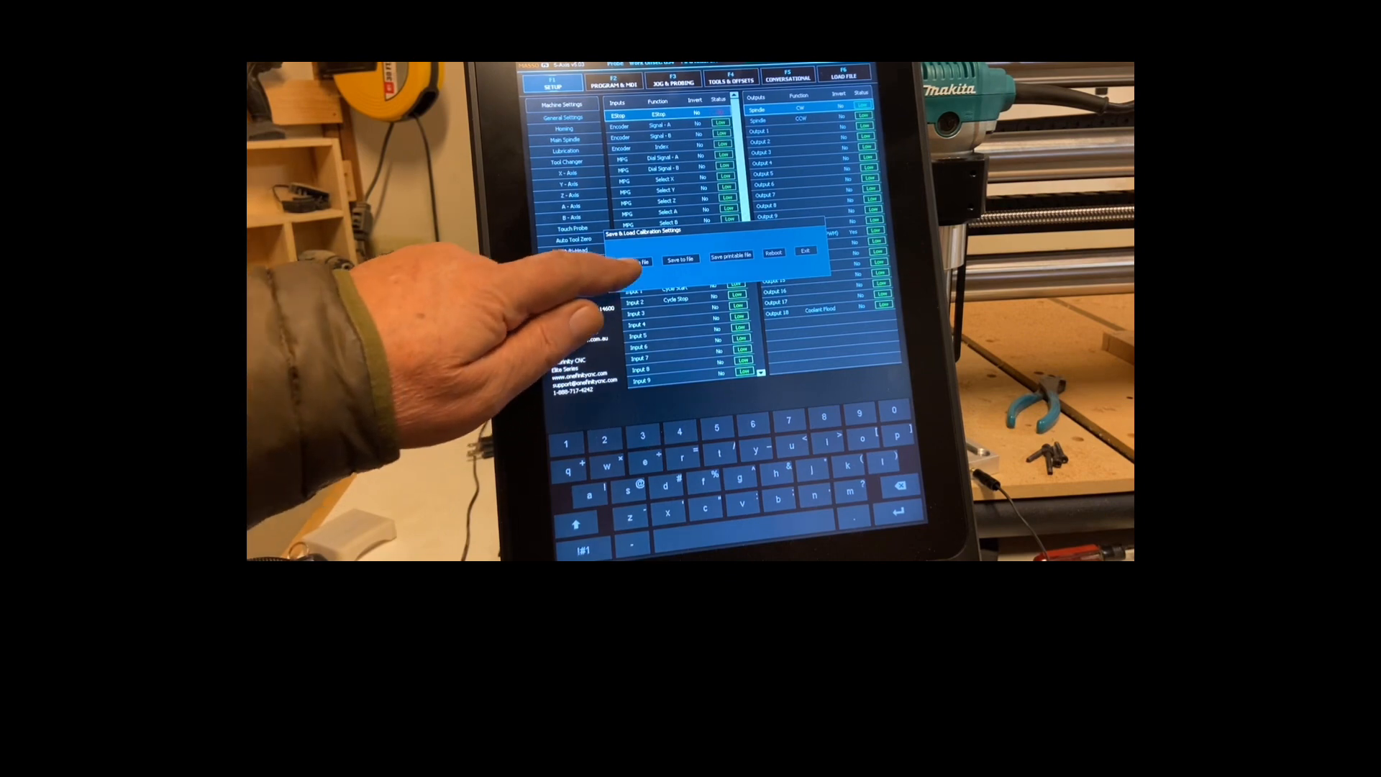
{"action": "left_click", "coordinate": [634, 261]}
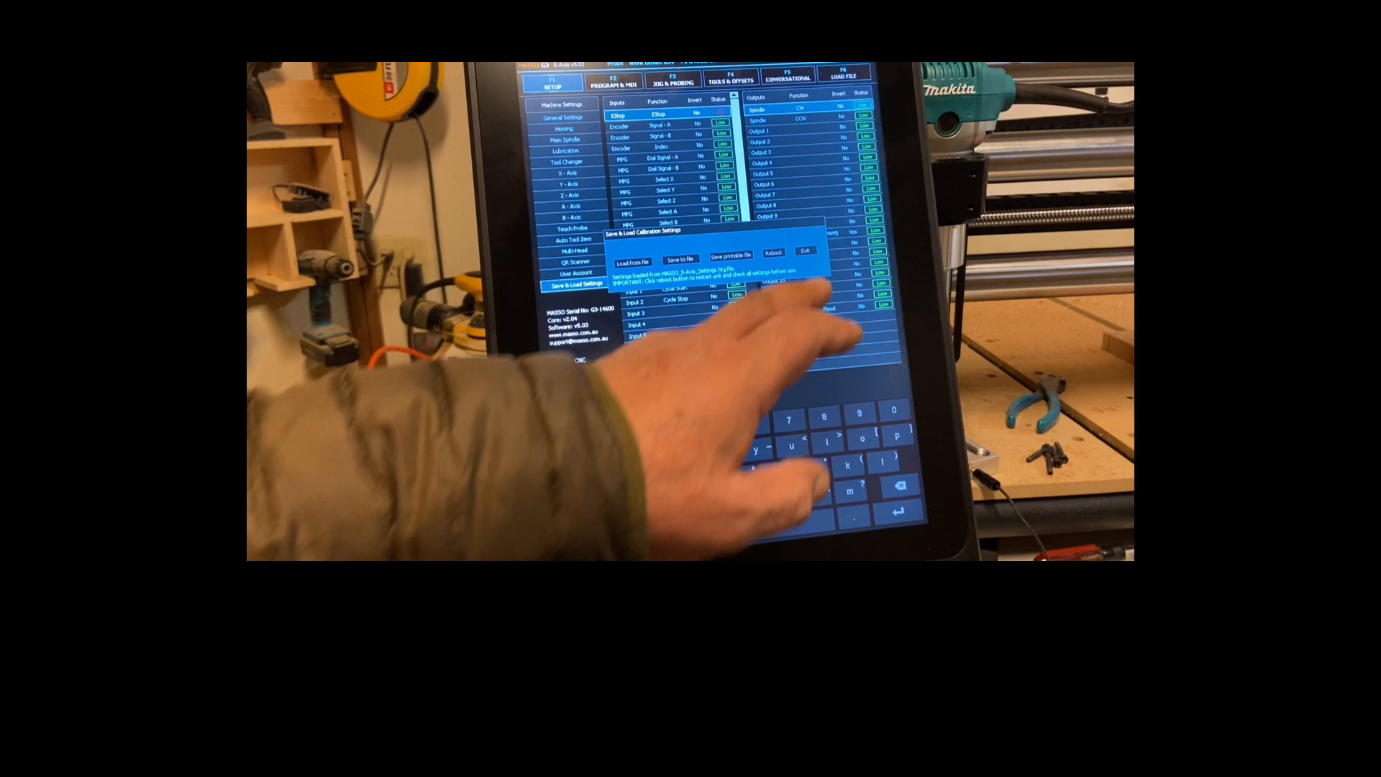
{"action": "left_click", "coordinate": [772, 253]}
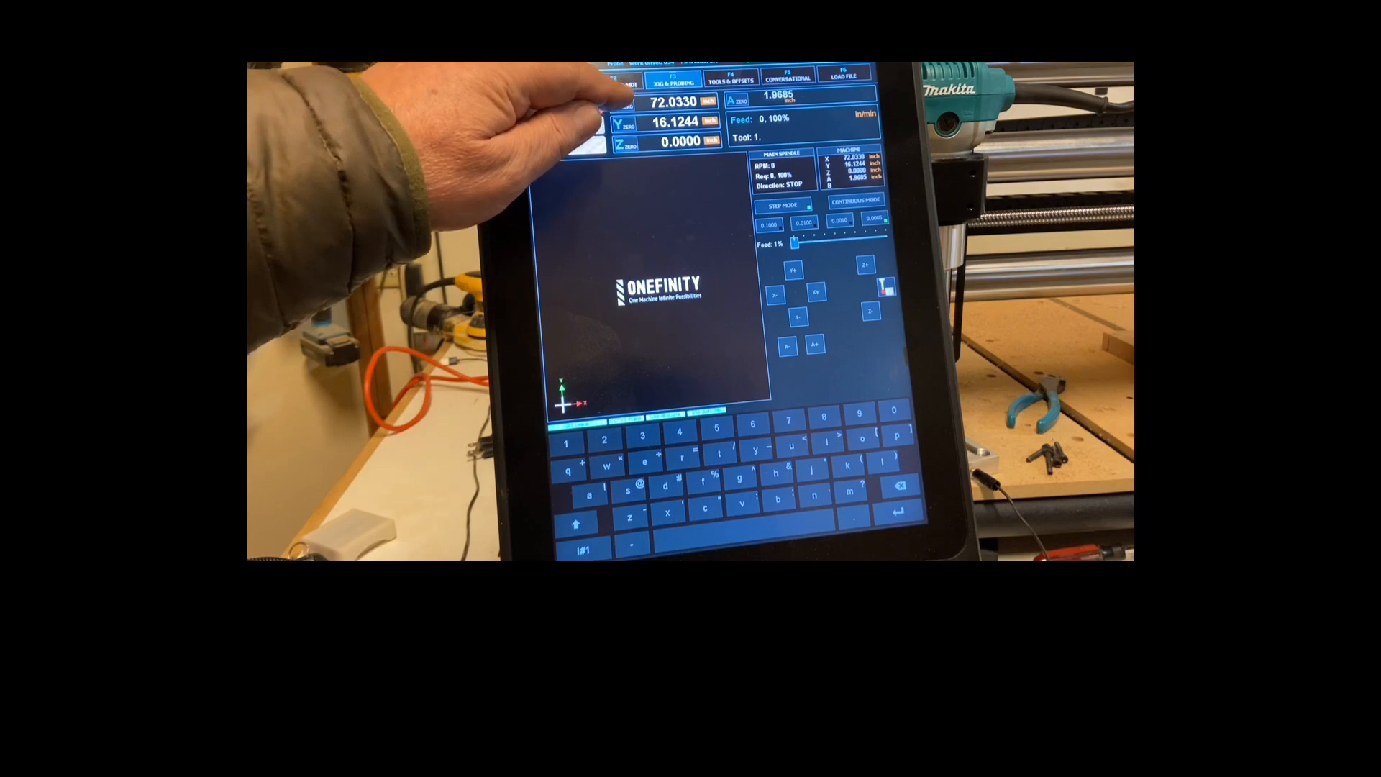
- Home all axes so X, Y and Z read 0.0000
{"action": "left_click", "coordinate": [625, 101]}
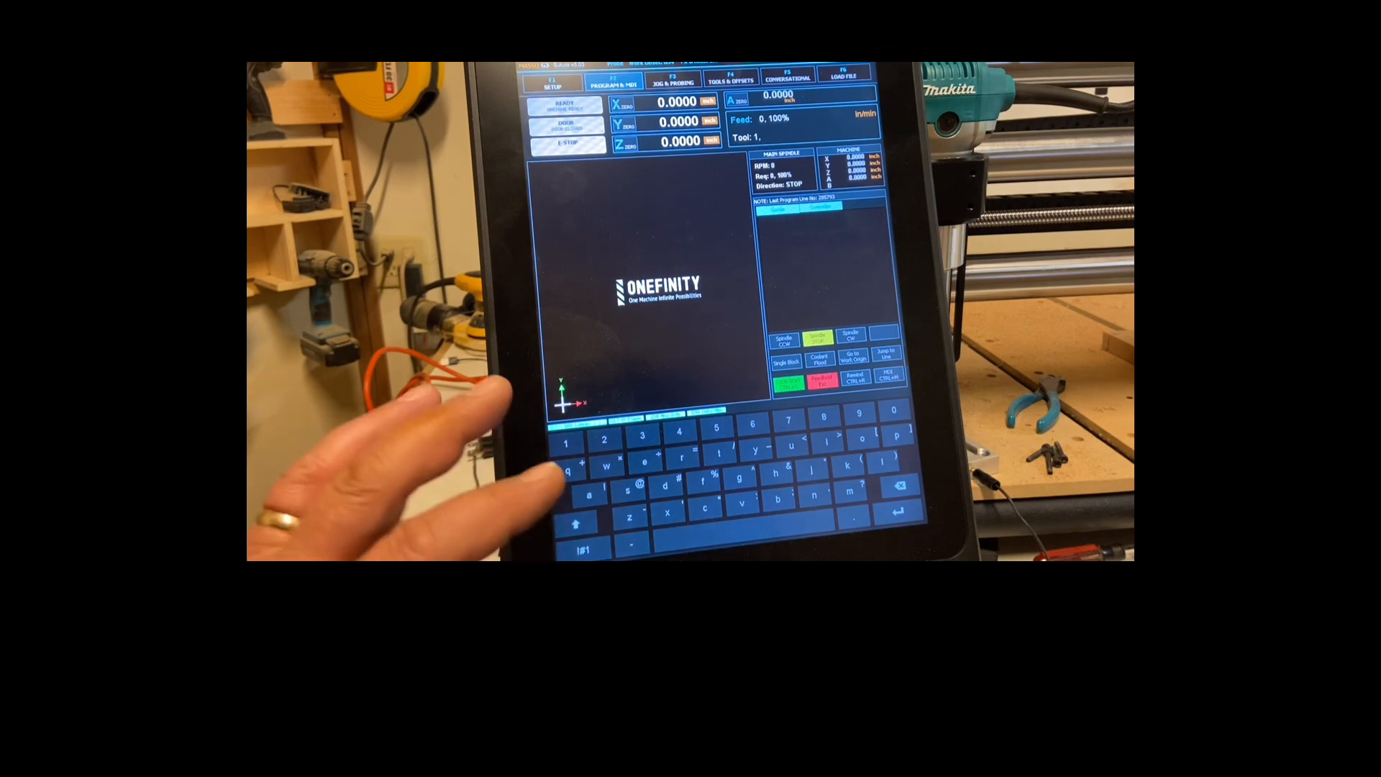
- Jog continuously at 8% feed to position the router at X 6.5055, Y 3.7575
{"action": "left_click", "coordinate": [671, 80]}
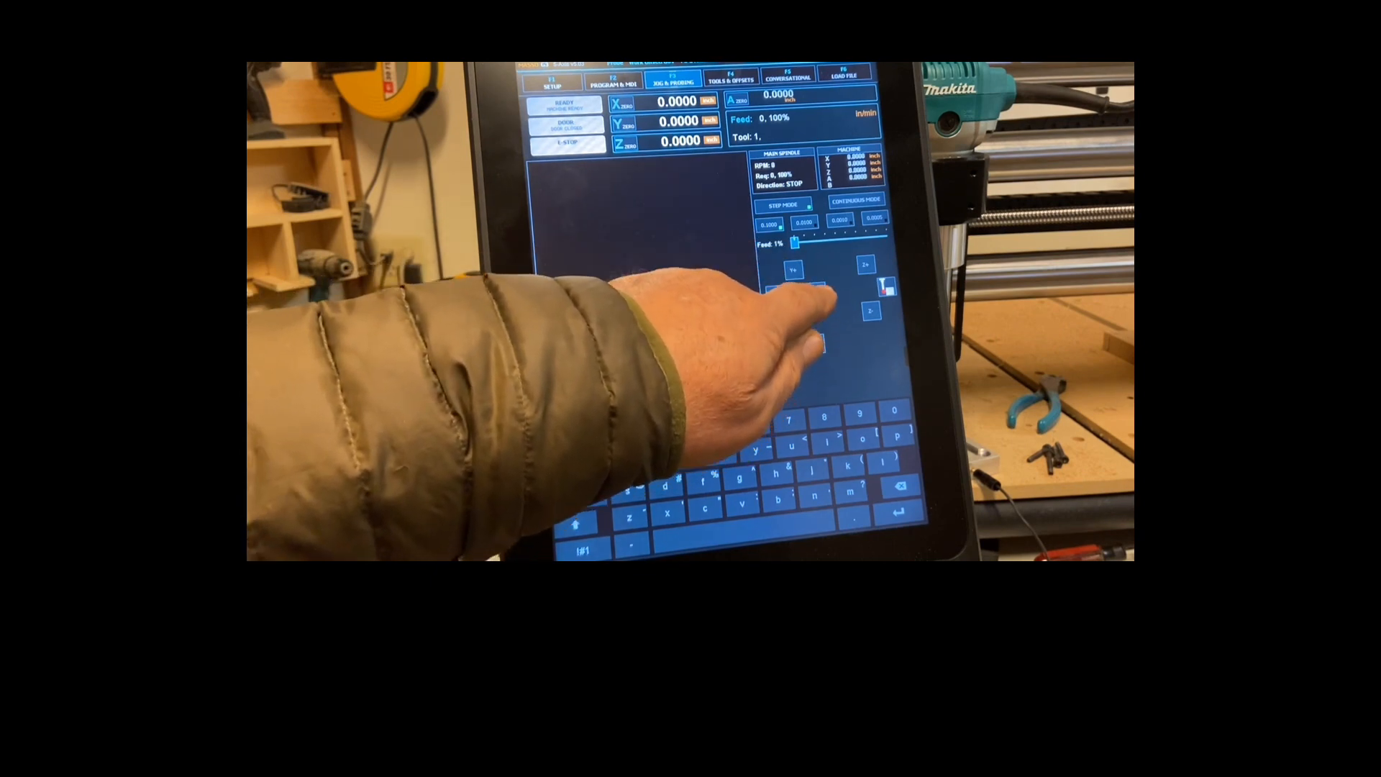
{"action": "left_click", "coordinate": [822, 288]}
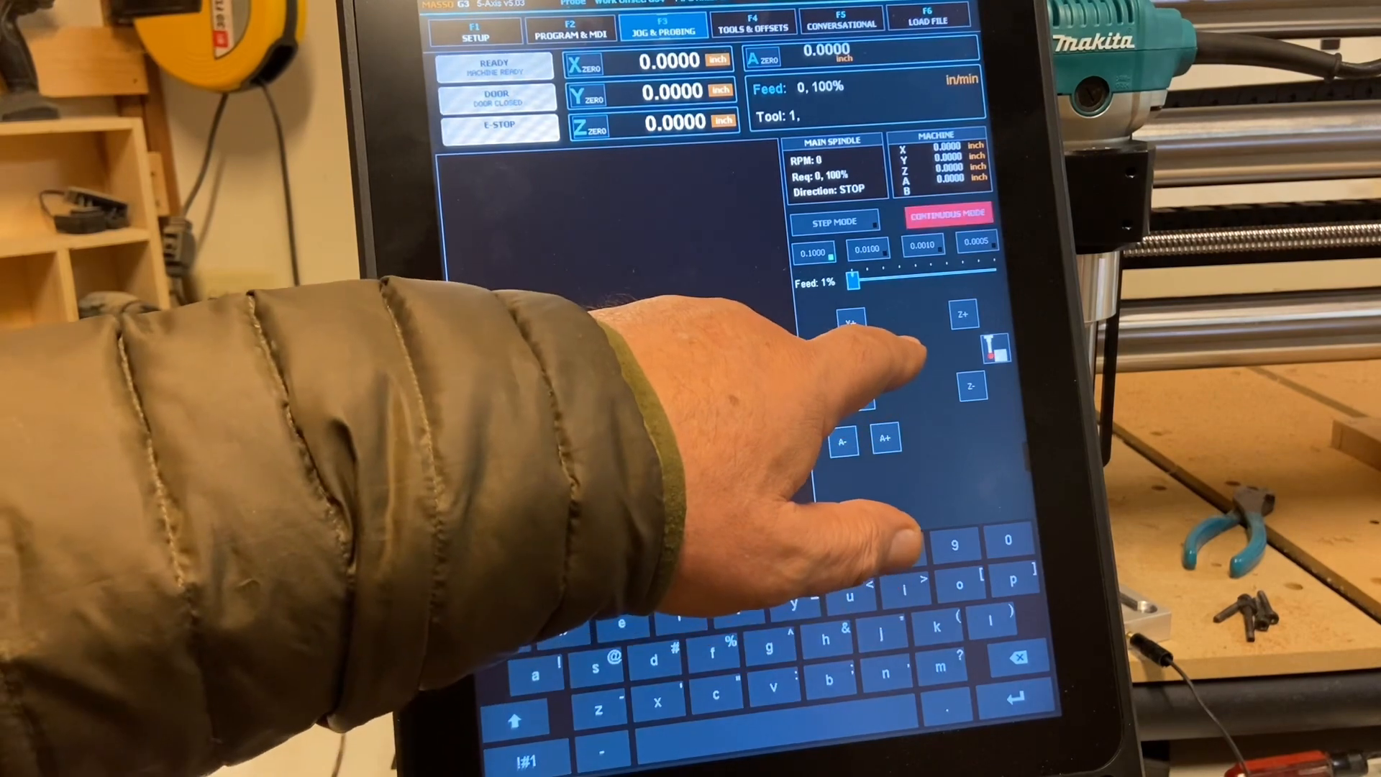
{"action": "left_click", "coordinate": [883, 357]}
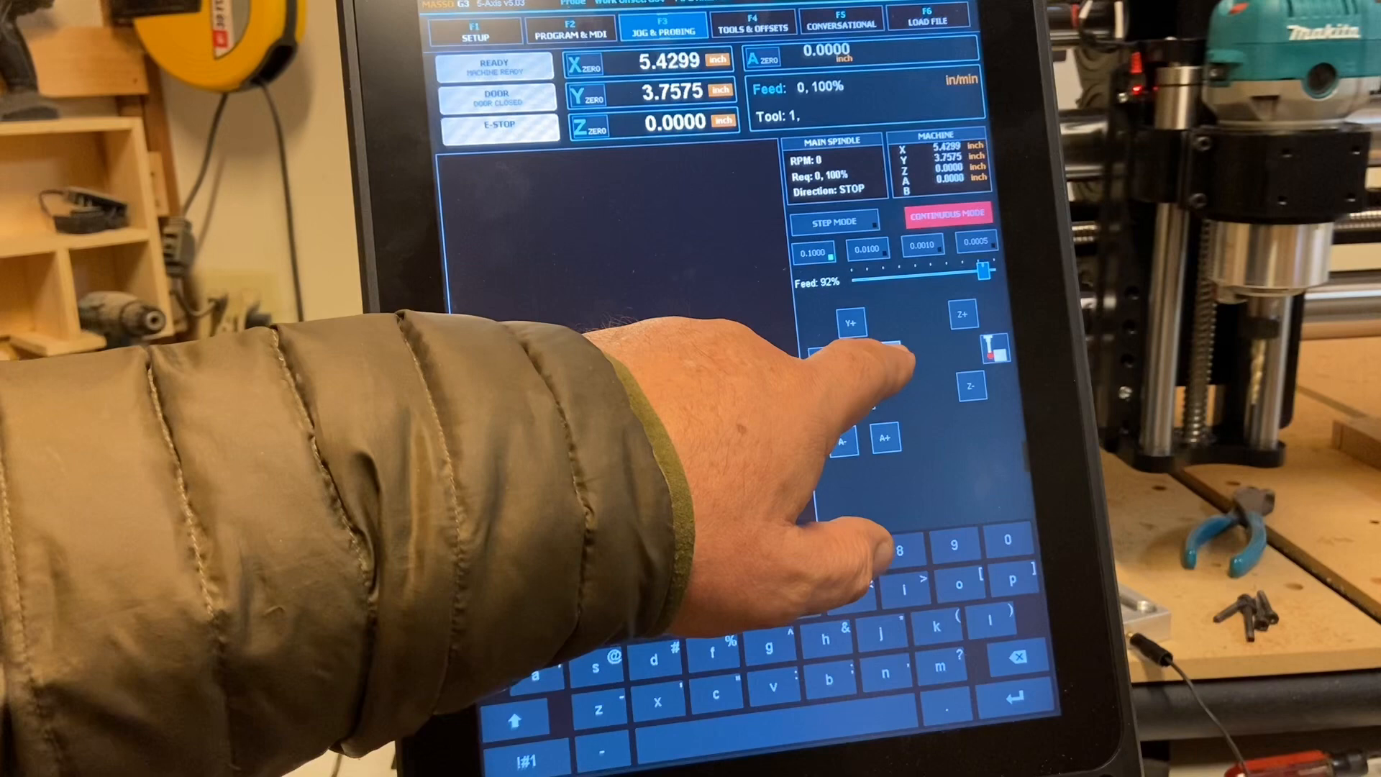
{"action": "left_click", "coordinate": [887, 356]}
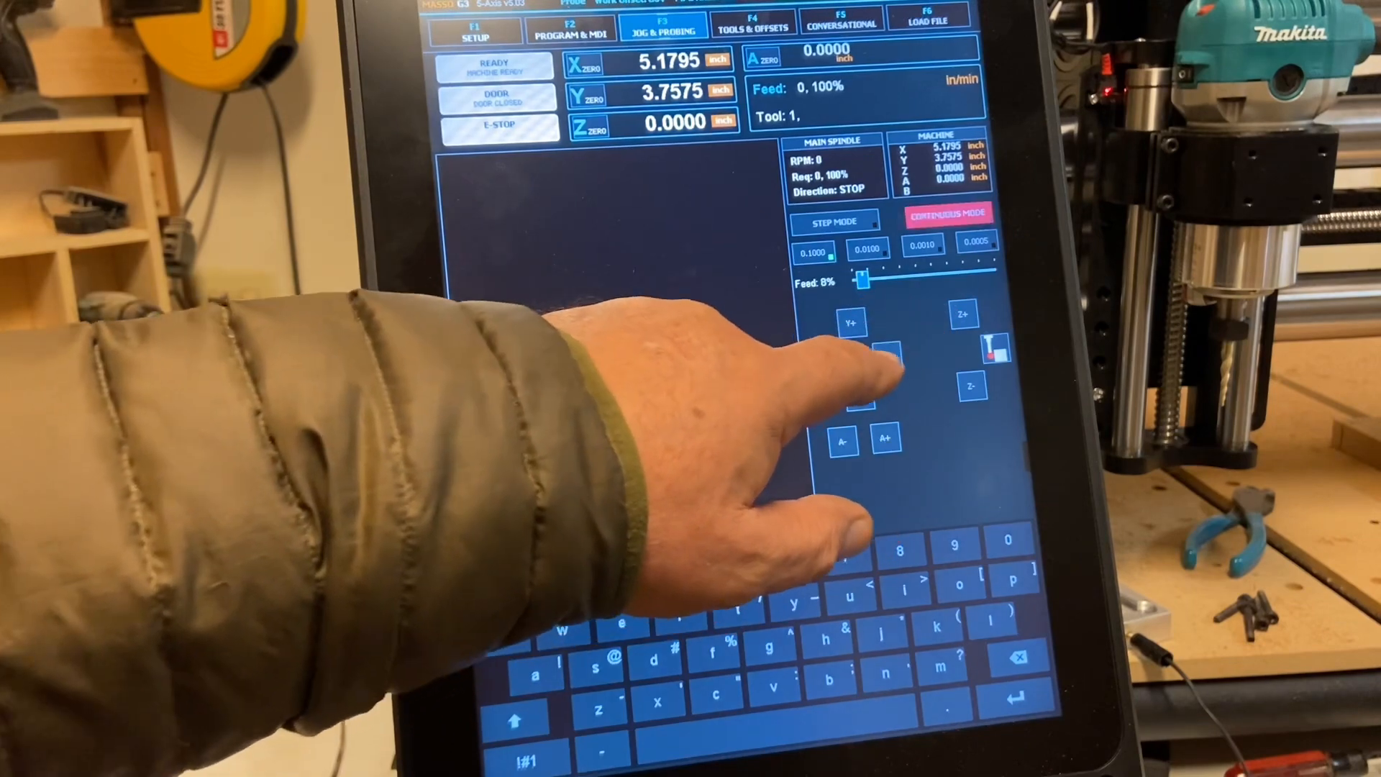
{"action": "left_click", "coordinate": [867, 350]}
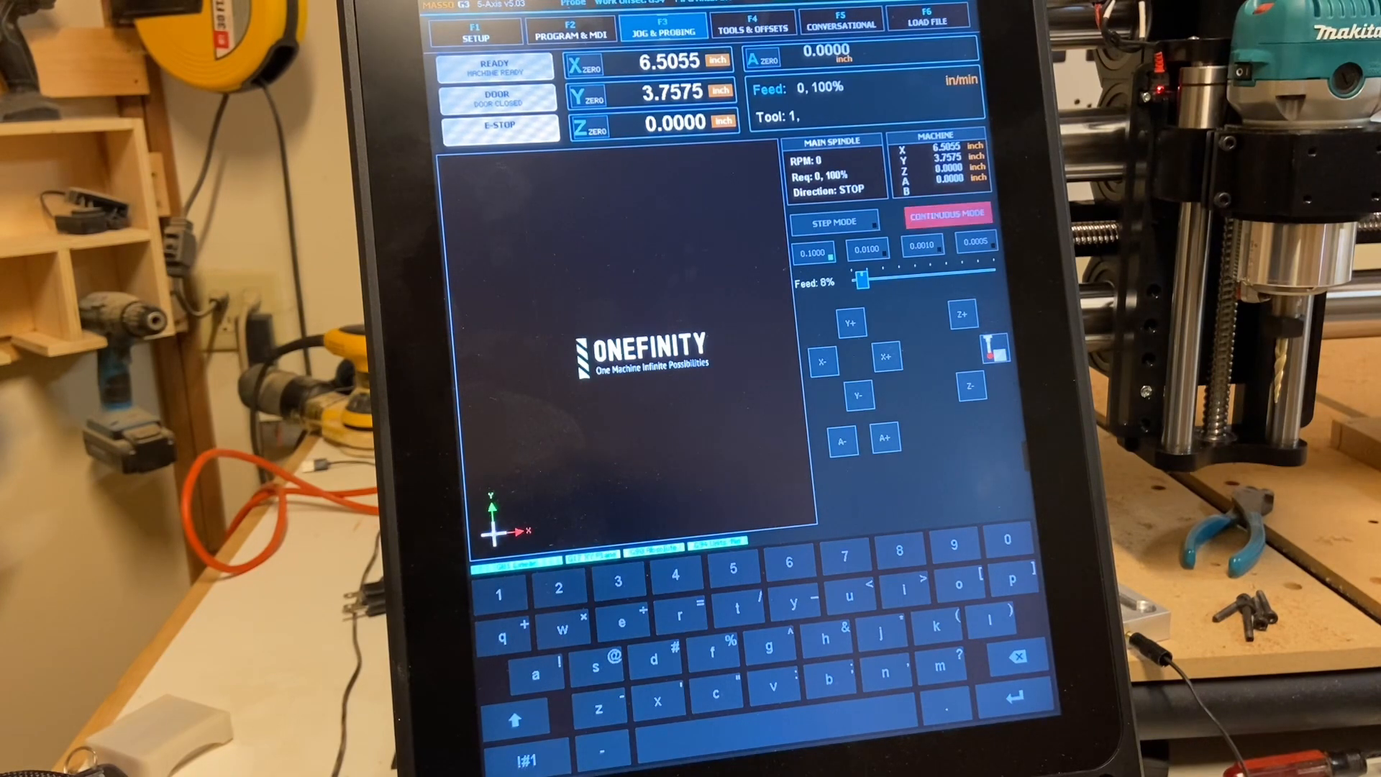
- Show the Probing window with probe diameter, feedrate and offsets
{"action": "left_click", "coordinate": [946, 214]}
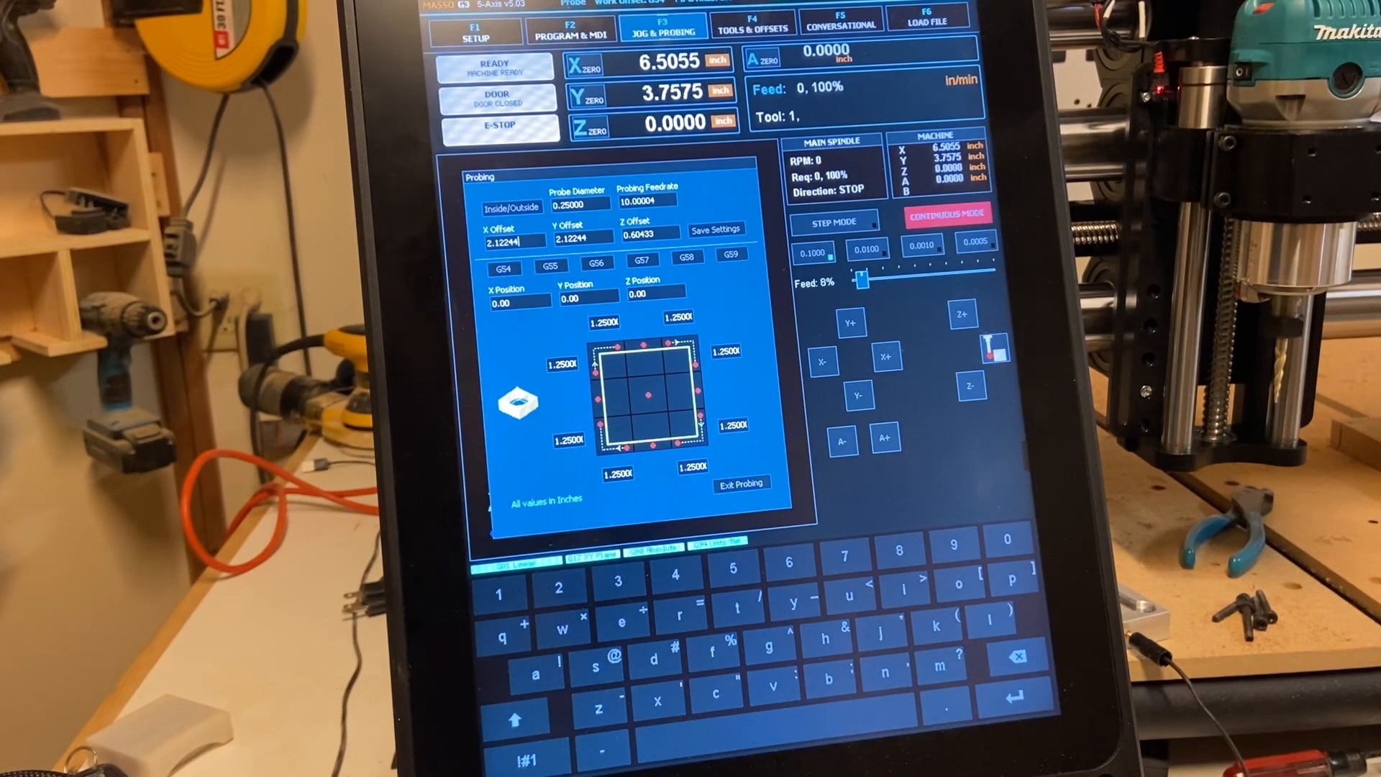
- Set the probe offsets to X 2.116, Y 2.106, Z 0.5775 and save them
{"action": "key", "text": "backspace"}
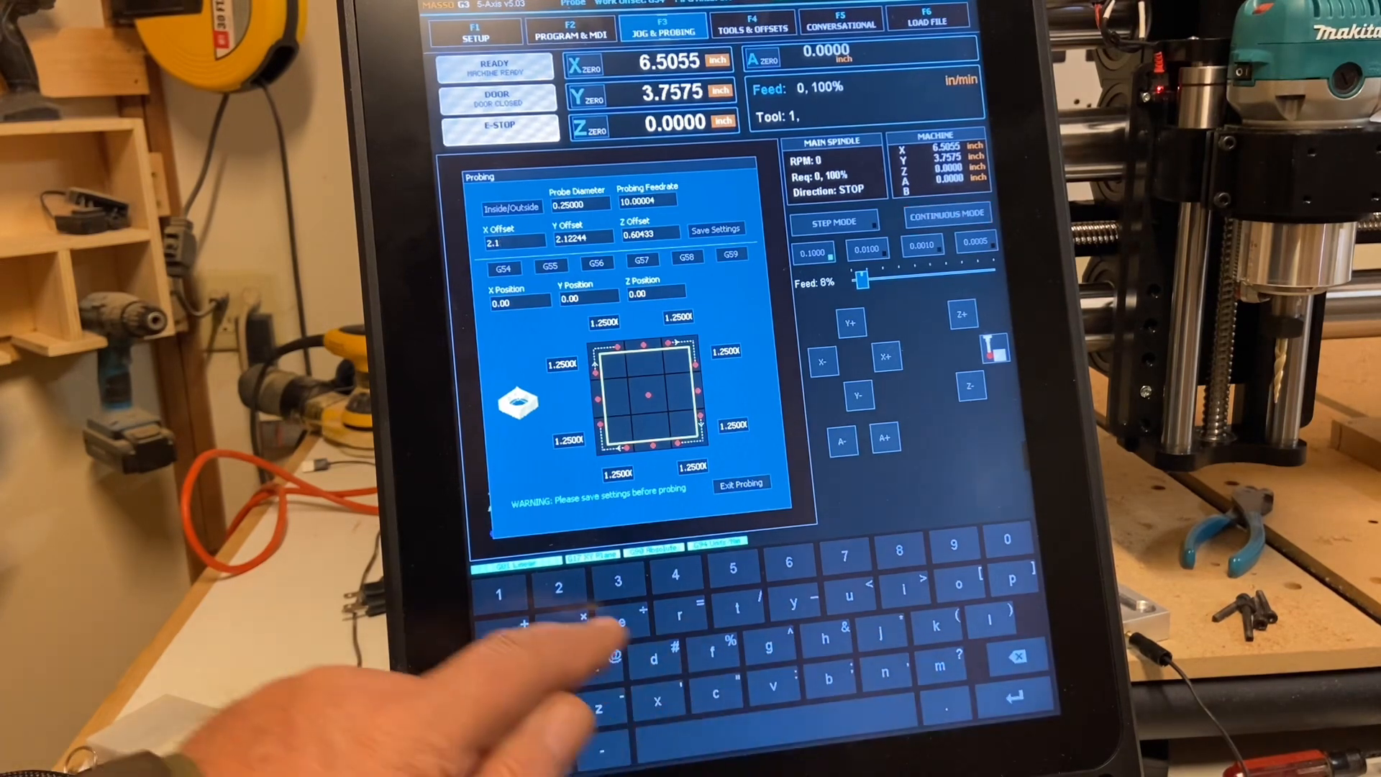
{"action": "type", "text": "16"}
{"action": "type", "text": "2.106"}
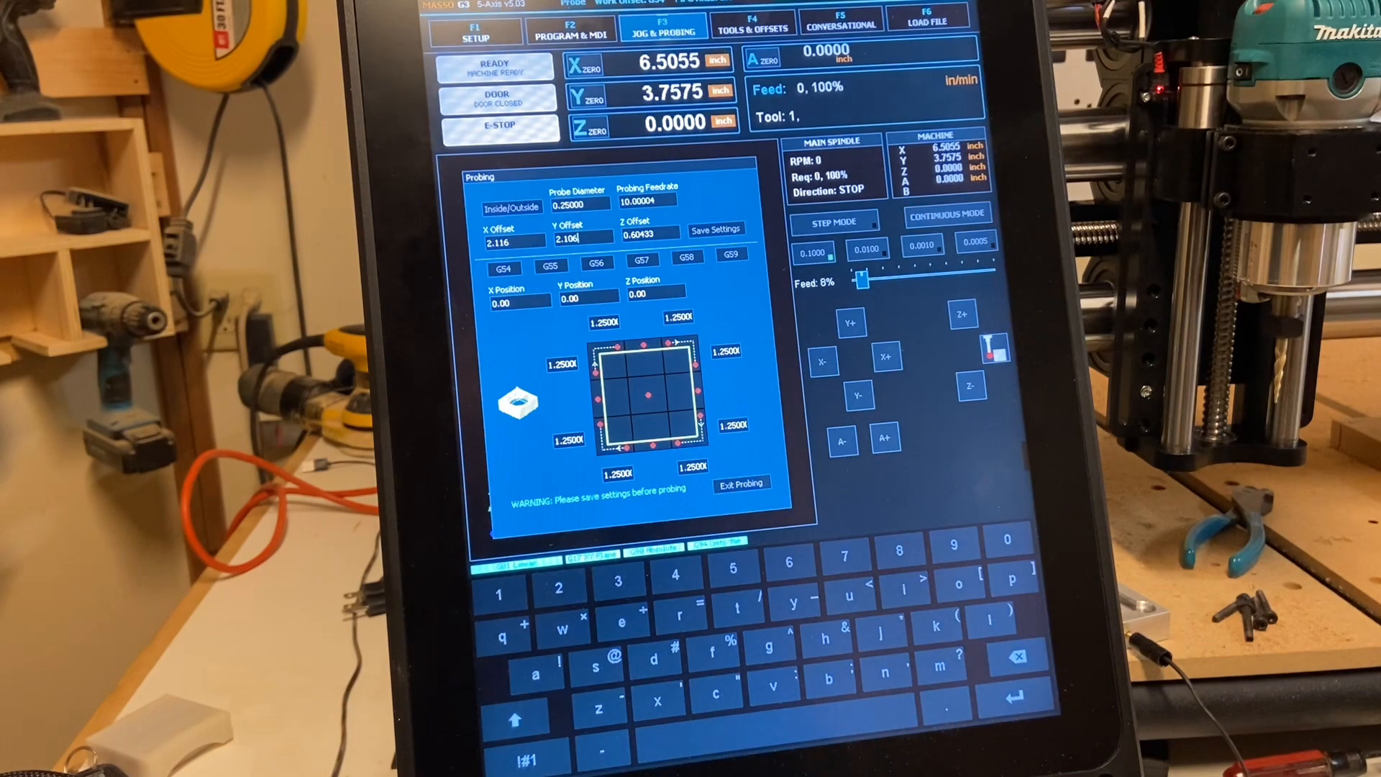
{"action": "left_click", "coordinate": [948, 215]}
{"action": "type", "text": "0.5775"}
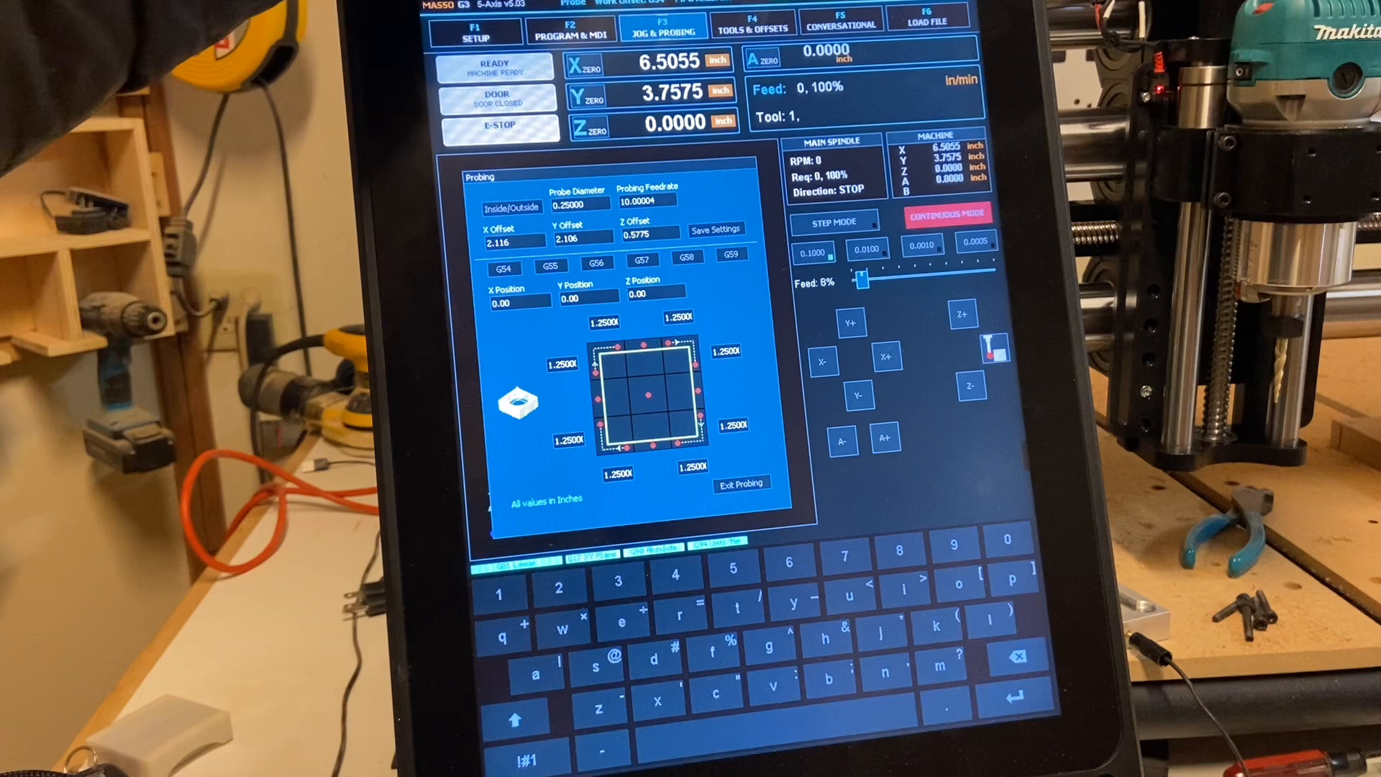
- Save parking position 'back right' at X 48, Y 32 in Tools & Offsets
{"action": "left_click", "coordinate": [753, 25]}
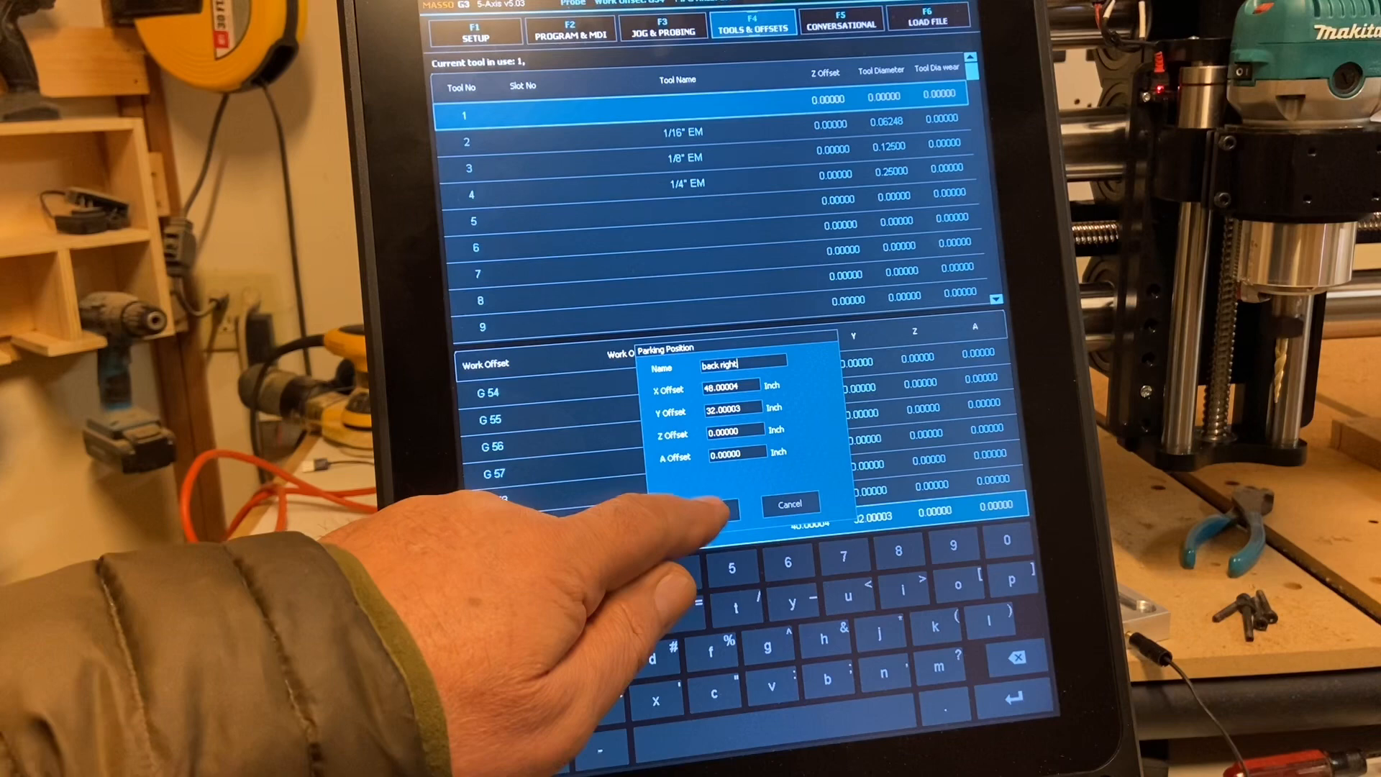
{"action": "left_click", "coordinate": [726, 503]}
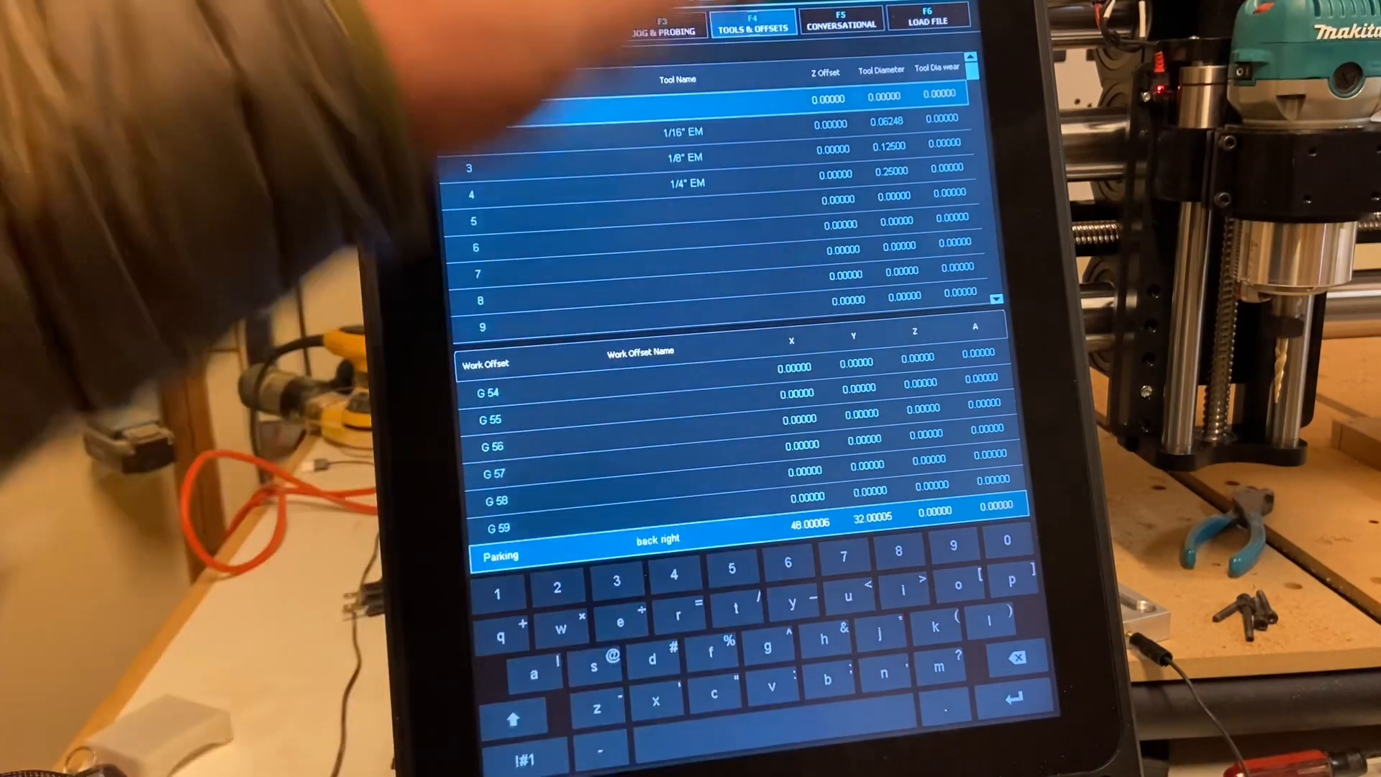
{"action": "left_click", "coordinate": [666, 25]}
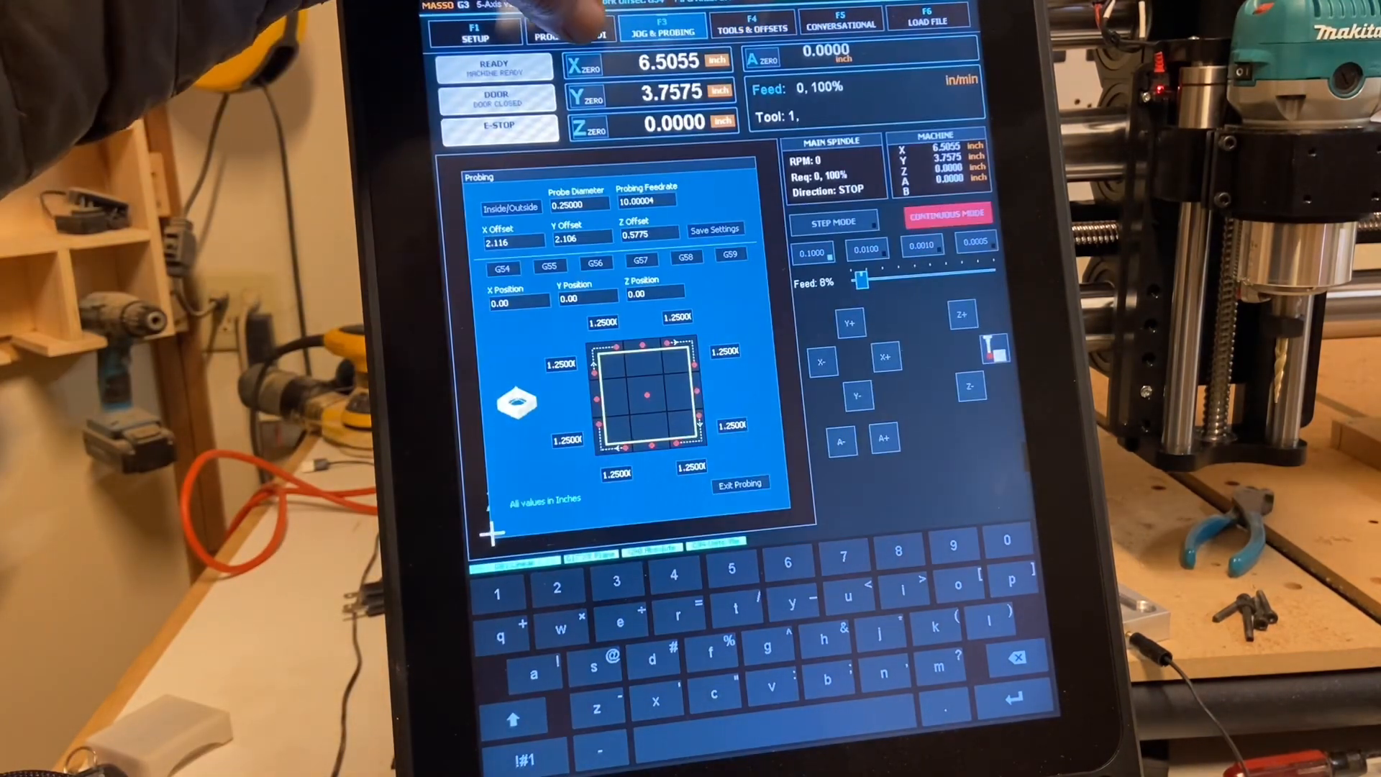
- Send the machine to the back-right parking position from the MDI Command panel
{"action": "left_click", "coordinate": [571, 29]}
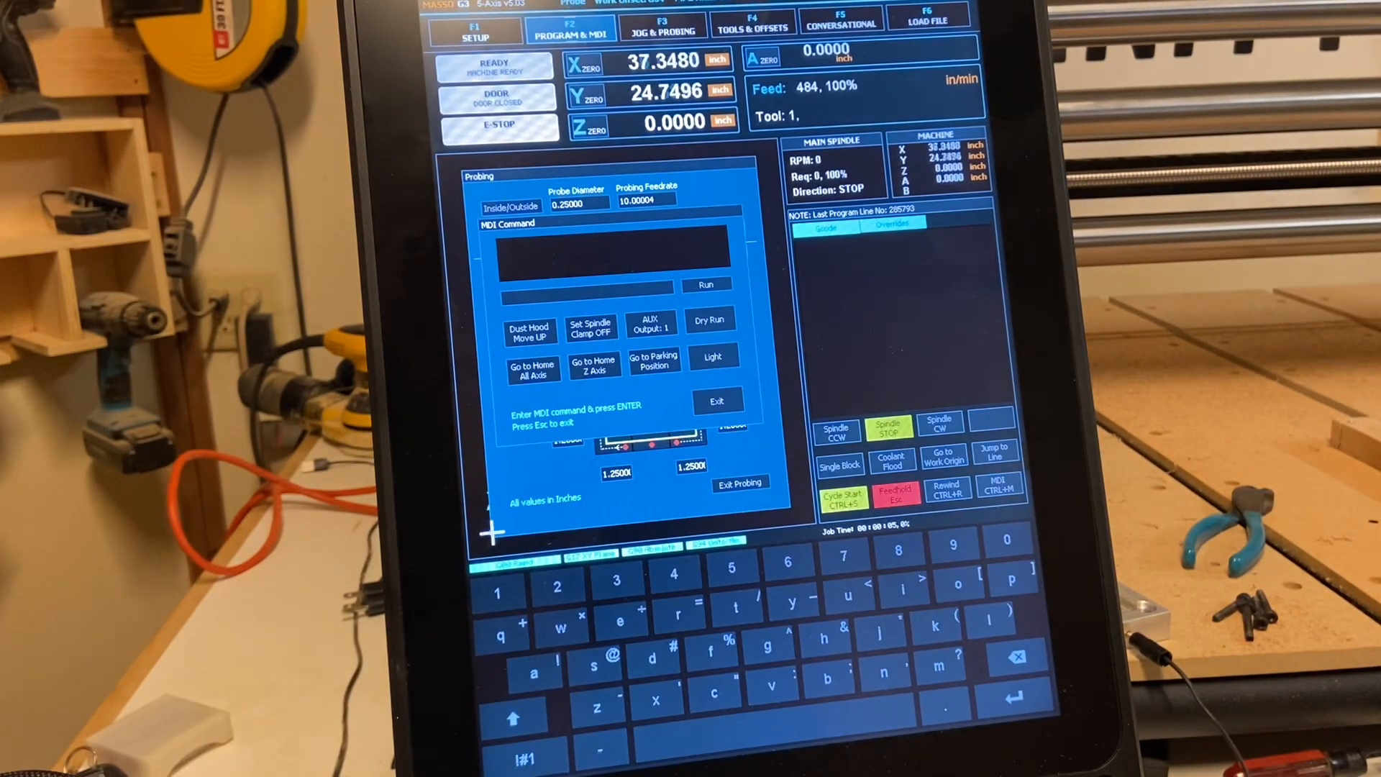
{"action": "left_click", "coordinate": [840, 487]}
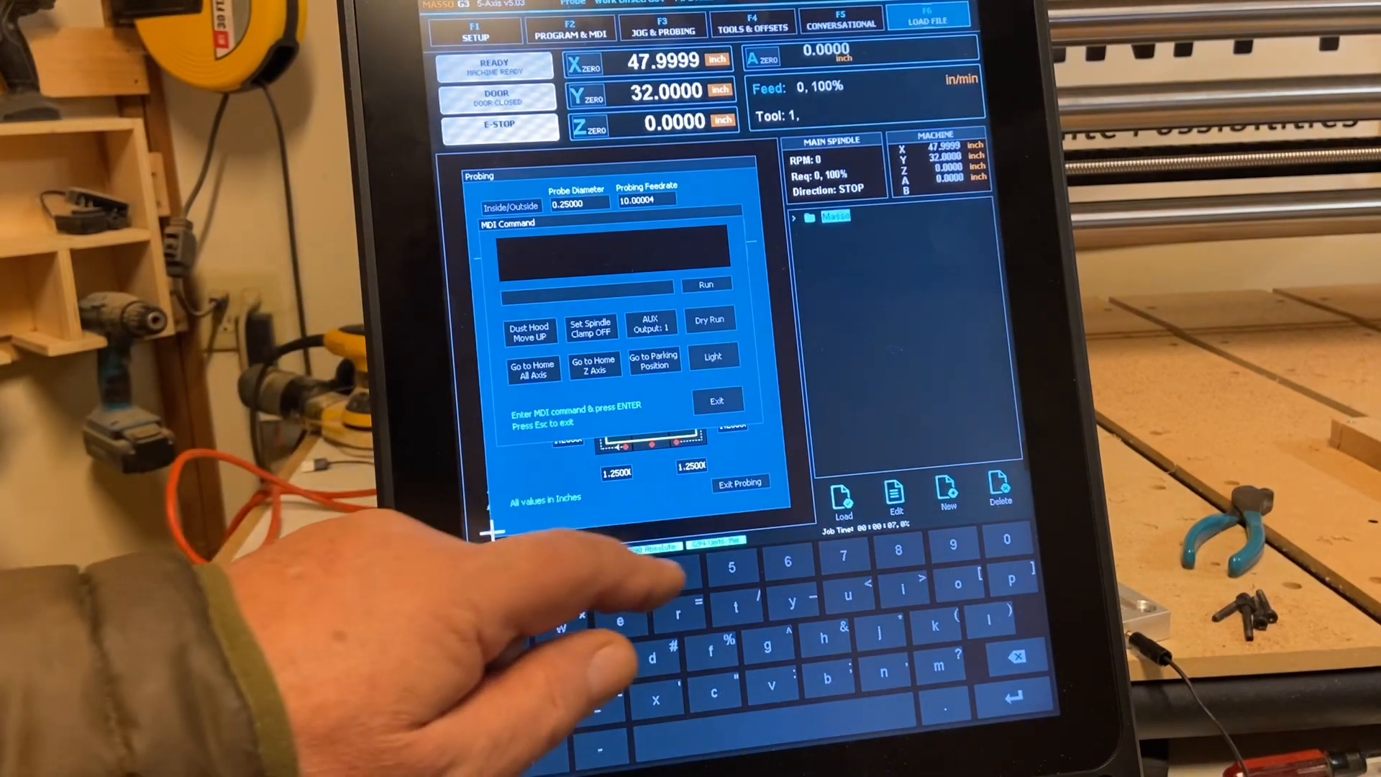
- Close the probing panel and list the job files available to load
{"action": "left_click", "coordinate": [739, 482]}
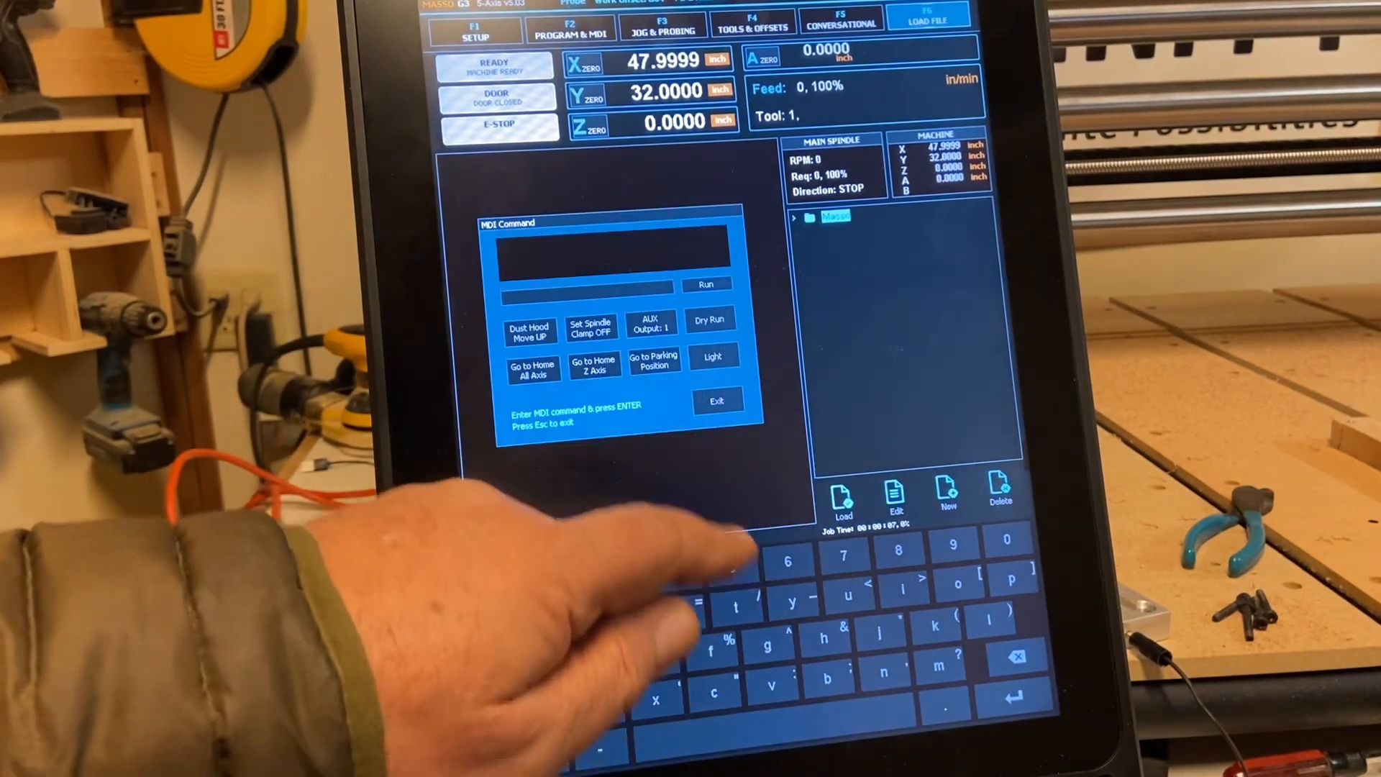
{"action": "left_click", "coordinate": [716, 402]}
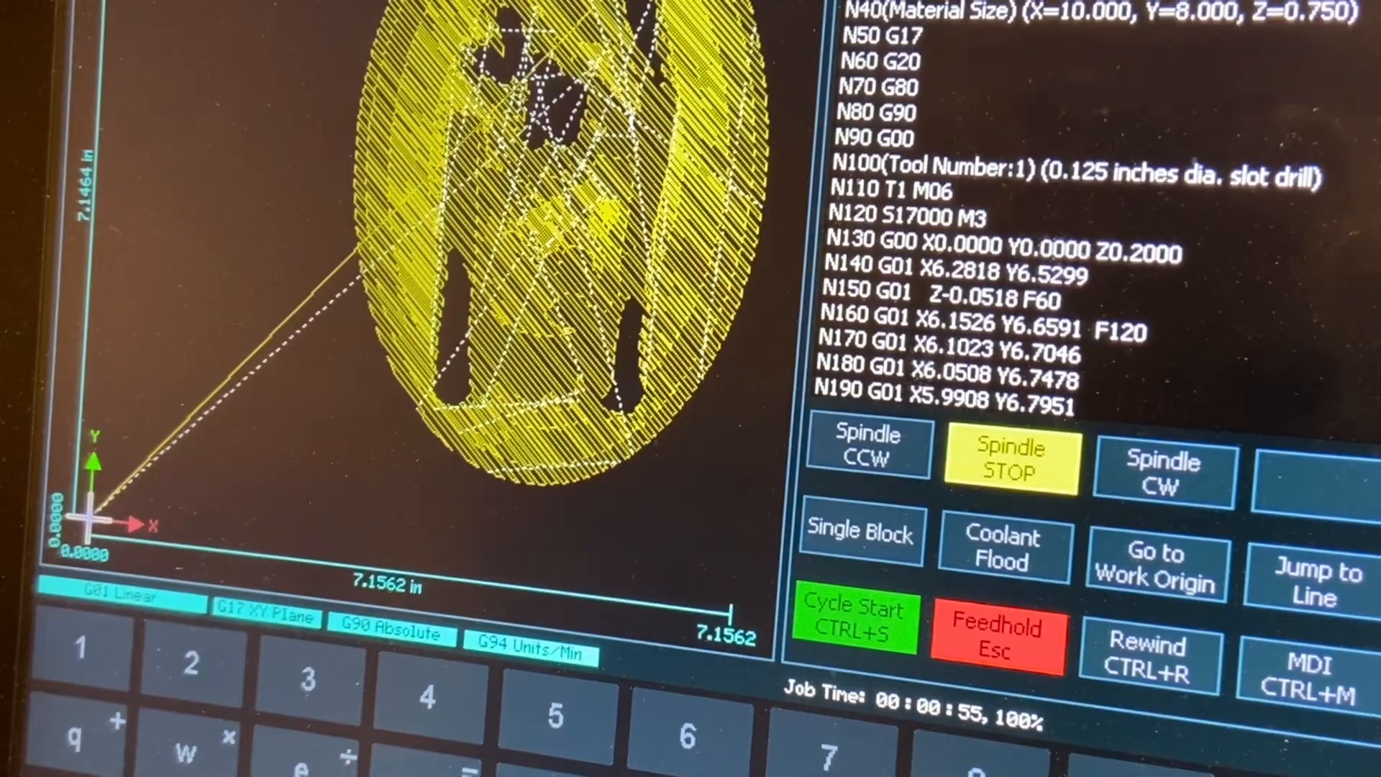
- Start the cycle so the machine carves along the loaded toolpath
{"action": "left_click", "coordinate": [371, 70]}
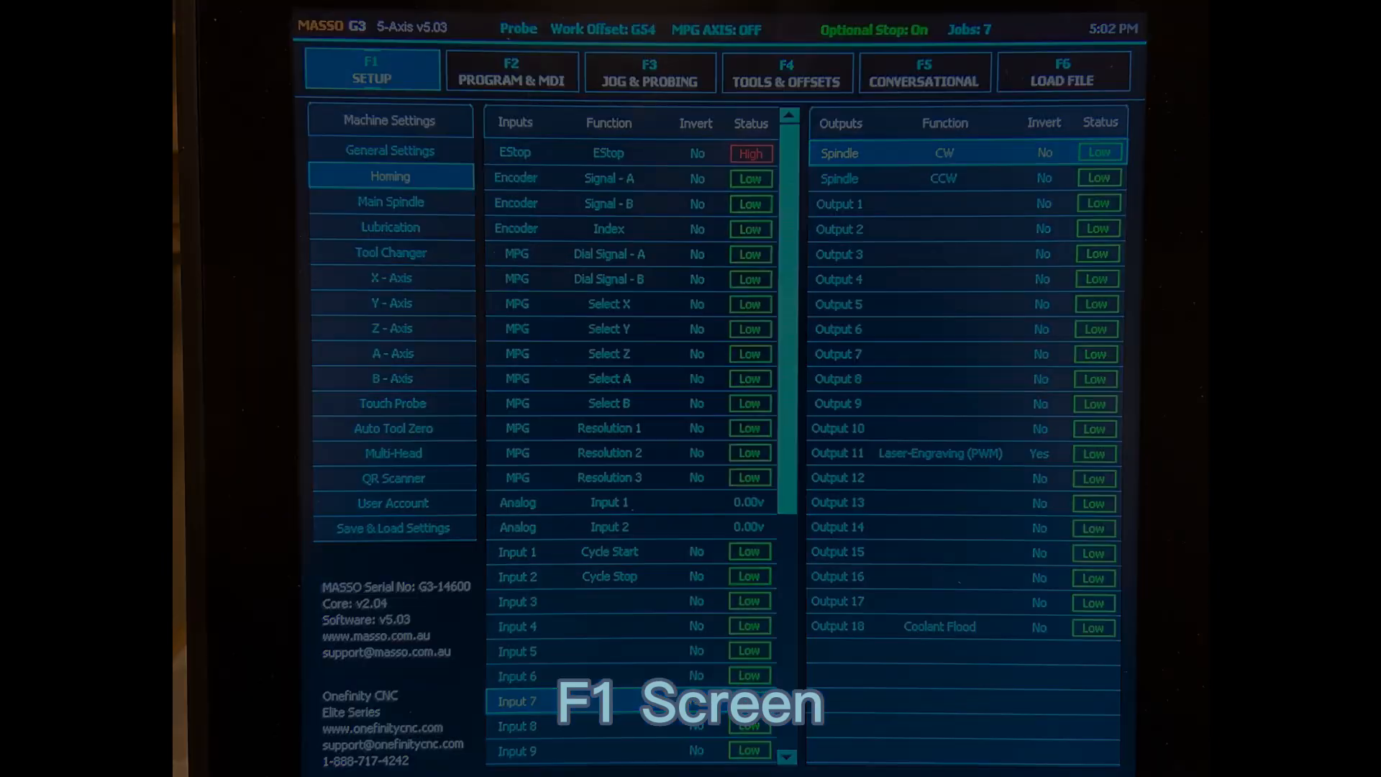
- Step through the Program, Jog, Tools & Offsets screens, ending on the empty Conversational wizard list
{"action": "left_click", "coordinate": [484, 61]}
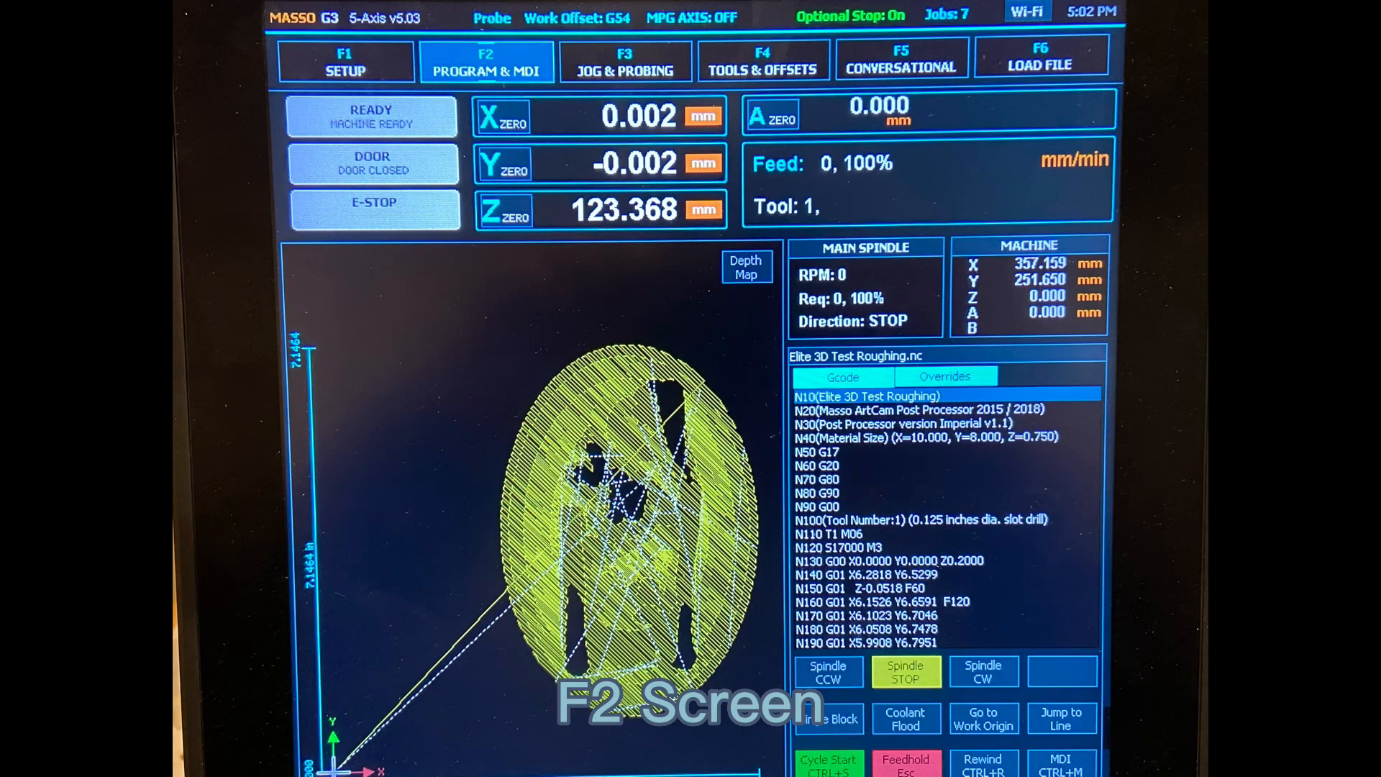
{"action": "left_click", "coordinate": [625, 61]}
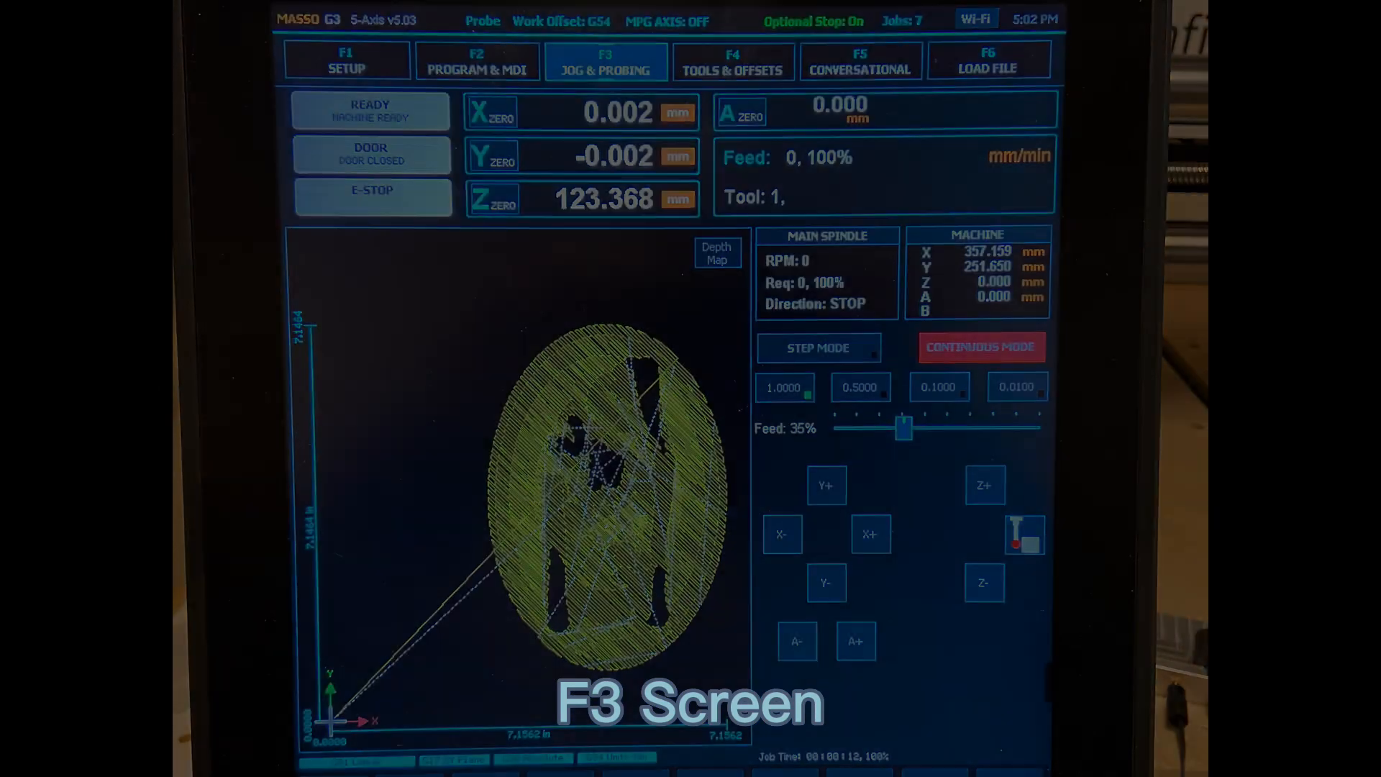
{"action": "left_click", "coordinate": [748, 53]}
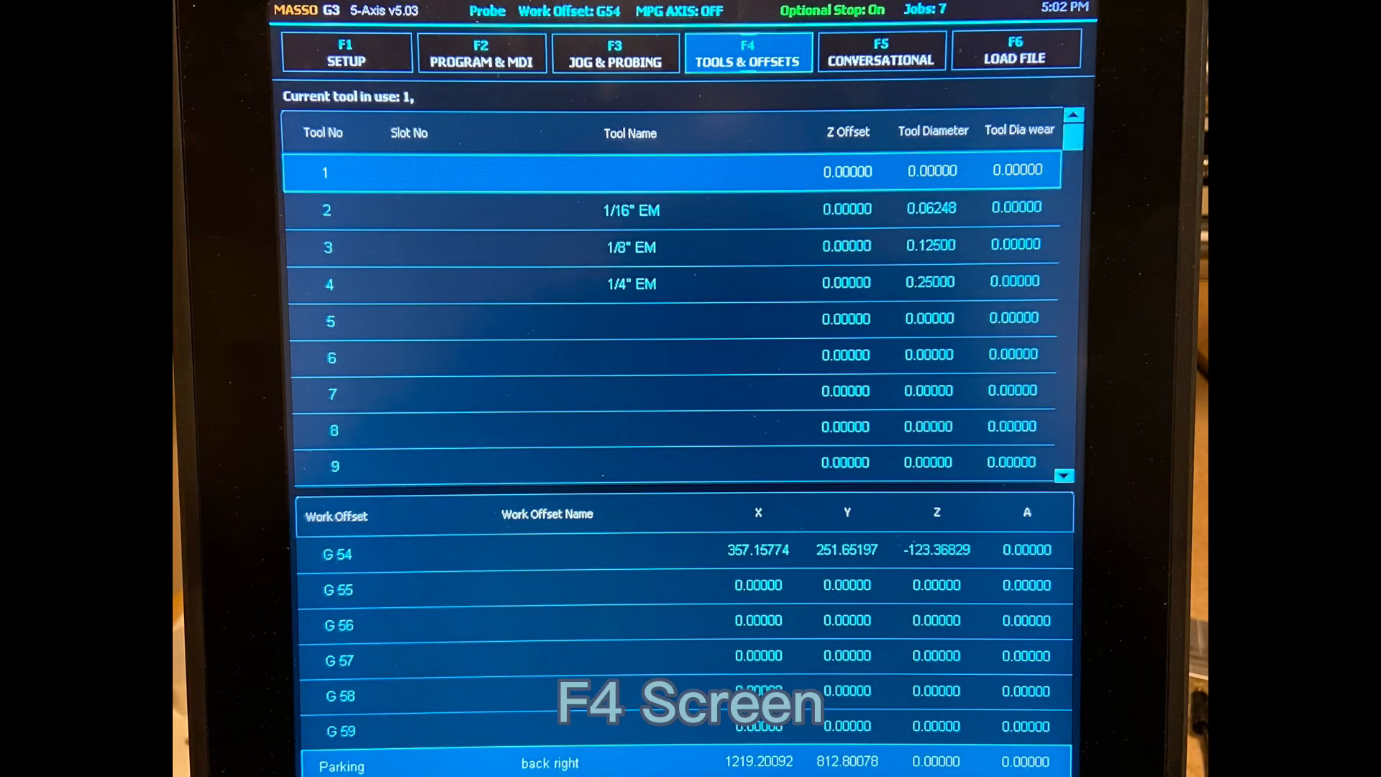
{"action": "left_click", "coordinate": [880, 52]}
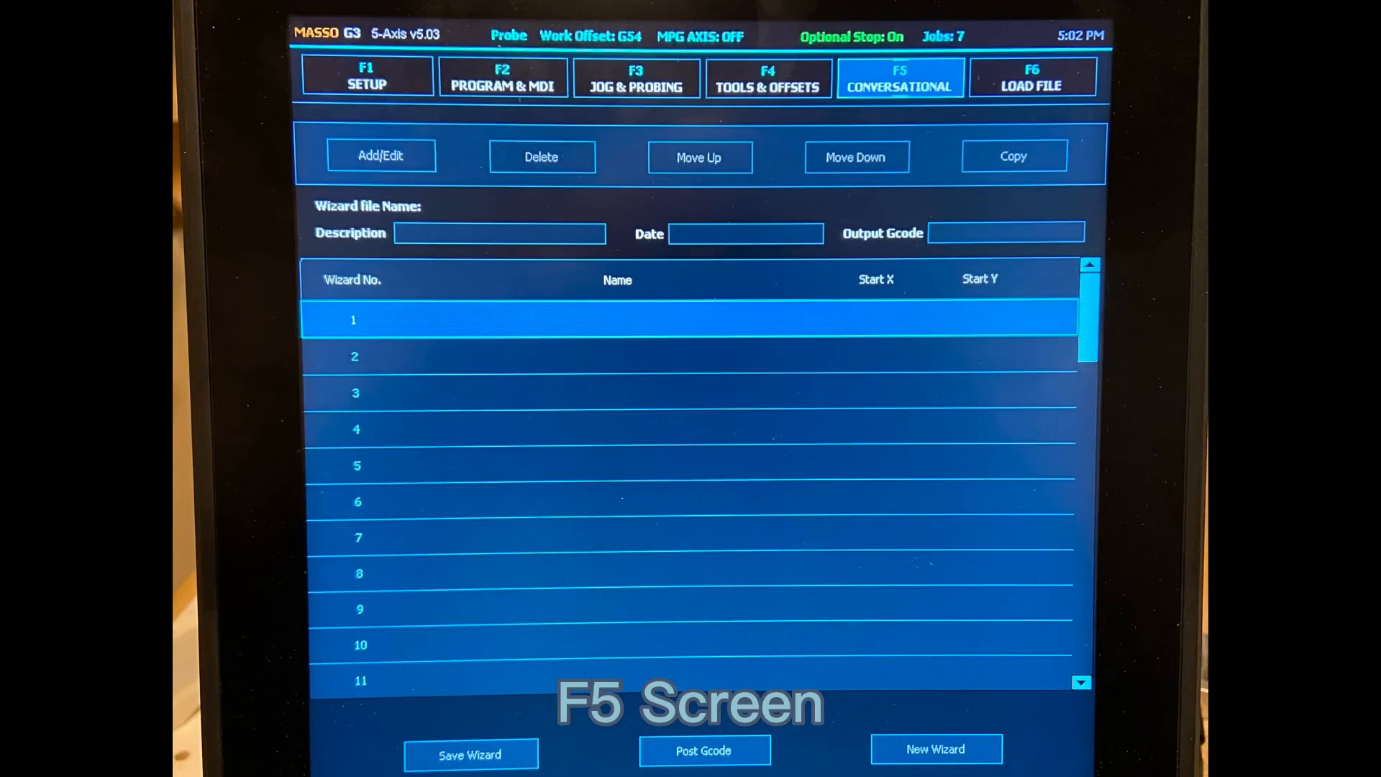